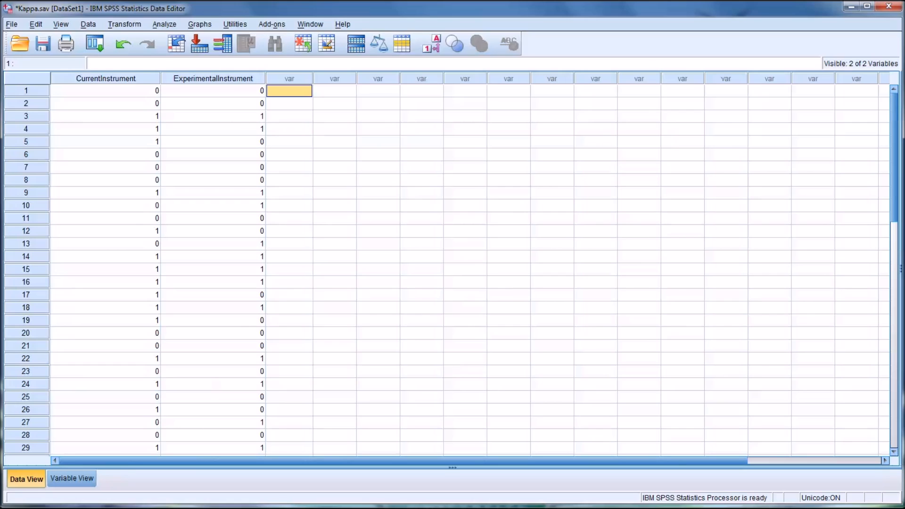
{"action": "mouse_move", "coordinate": [265, 97]}
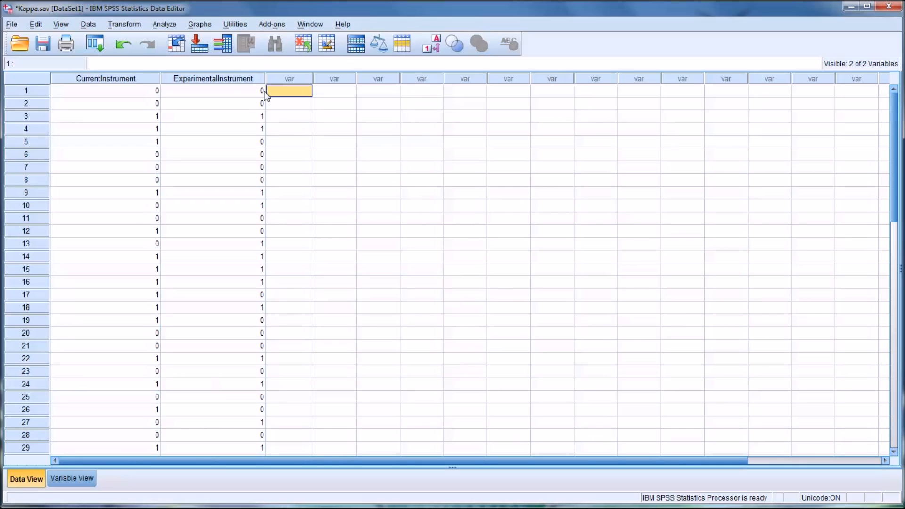
{"action": "mouse_move", "coordinate": [139, 95]}
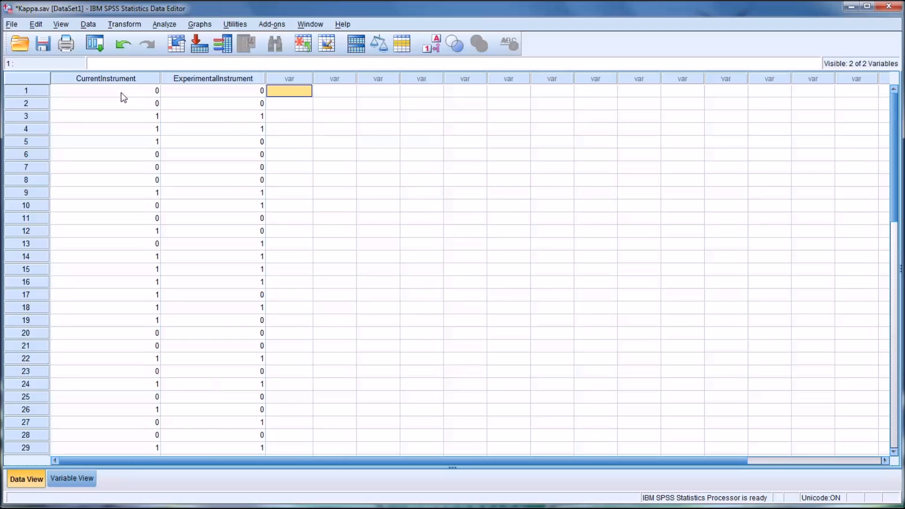
{"action": "mouse_move", "coordinate": [113, 78]}
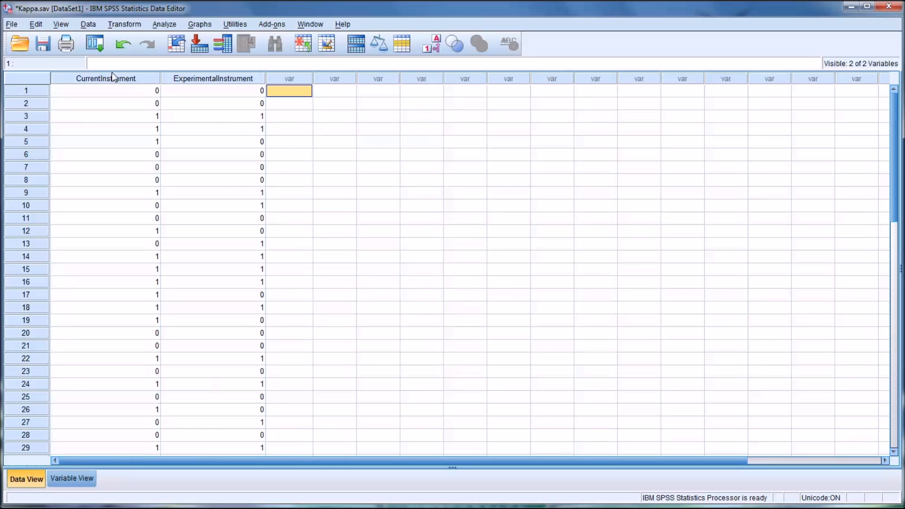
- Inspect the CurrentInstrument and ExperimentalInstrument columns, briefly viewing value labels instead of codes
{"action": "left_click", "coordinate": [105, 78]}
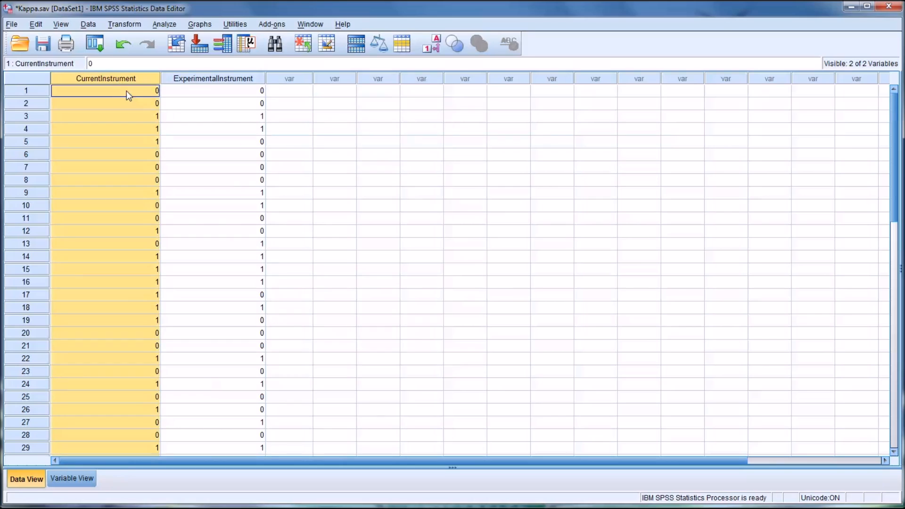
{"action": "left_click", "coordinate": [212, 91]}
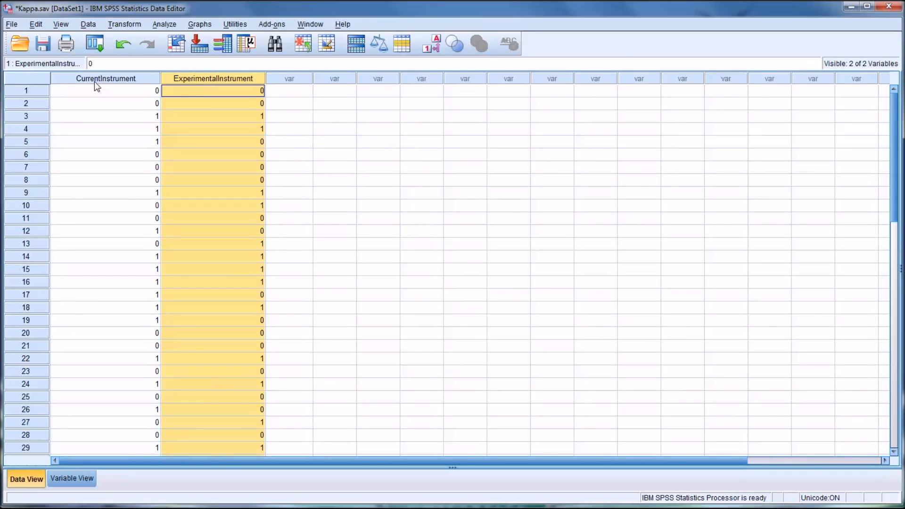
{"action": "left_click", "coordinate": [105, 78]}
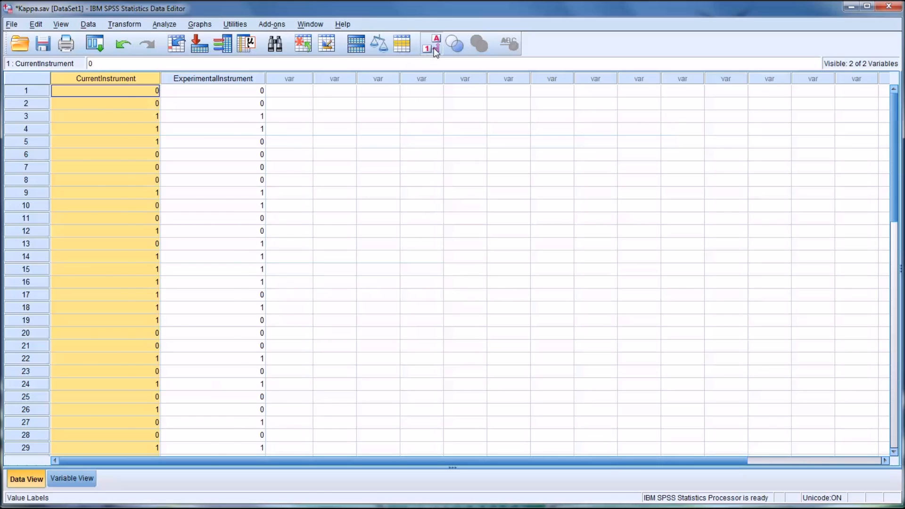
{"action": "left_click", "coordinate": [431, 43]}
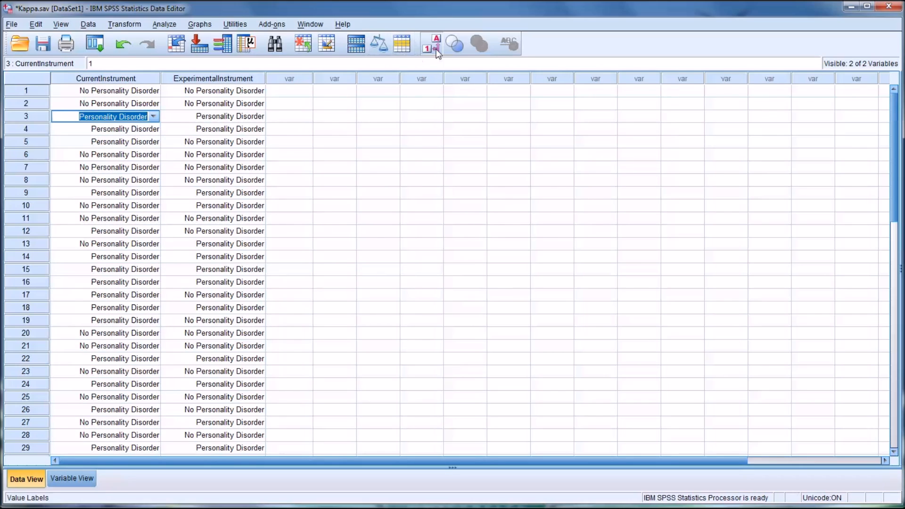
{"action": "left_click", "coordinate": [434, 43]}
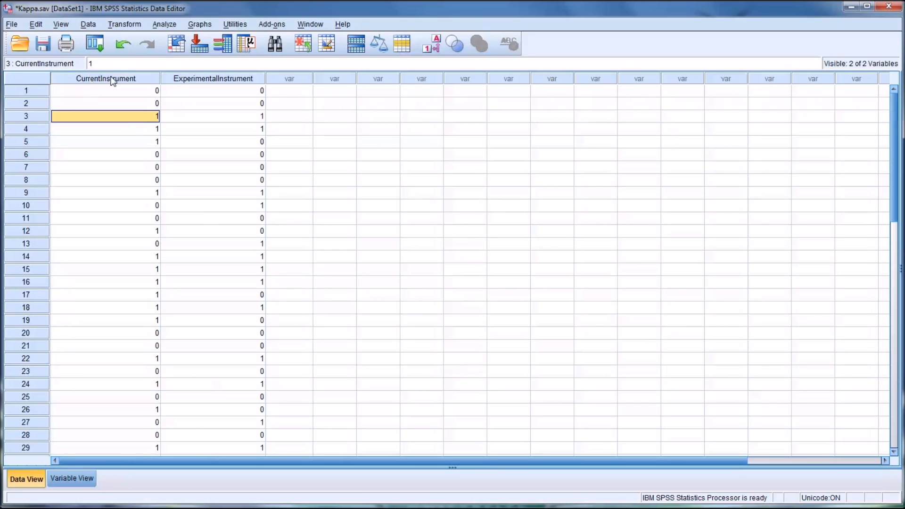
{"action": "left_click", "coordinate": [105, 78]}
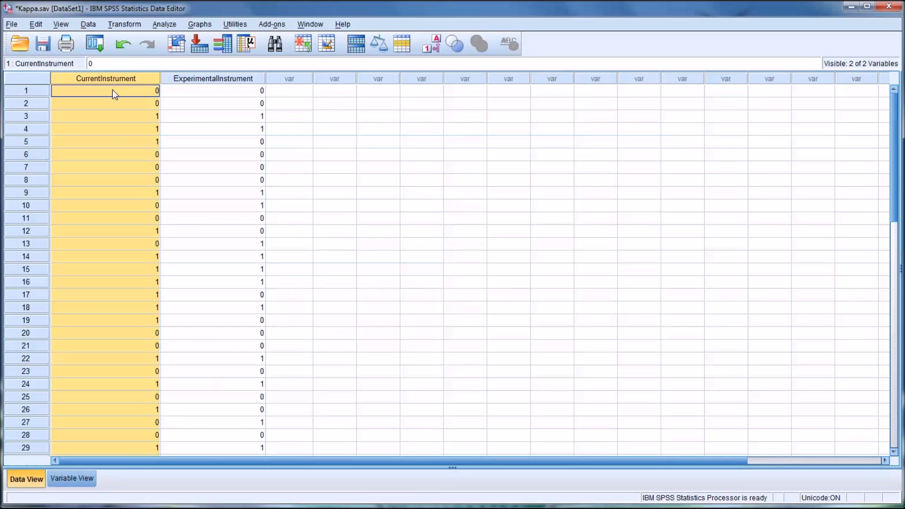
{"action": "mouse_move", "coordinate": [121, 93]}
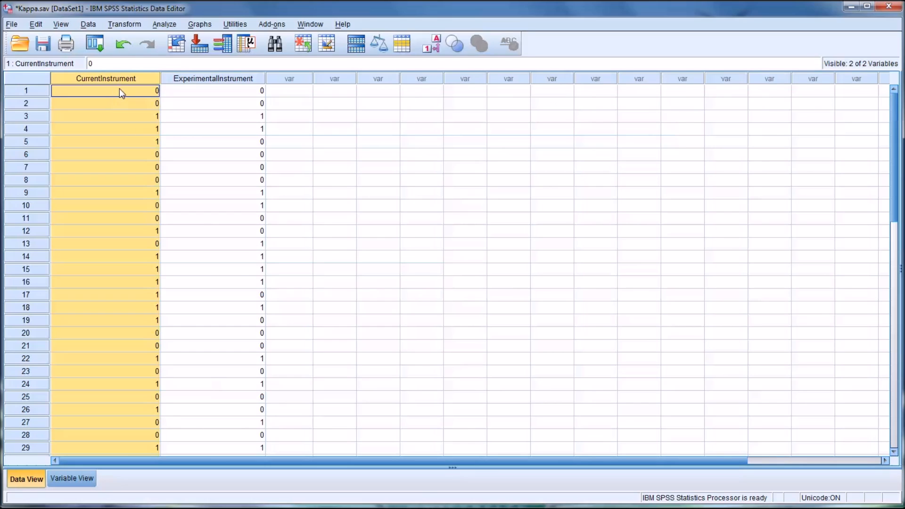
{"action": "mouse_move", "coordinate": [202, 92]}
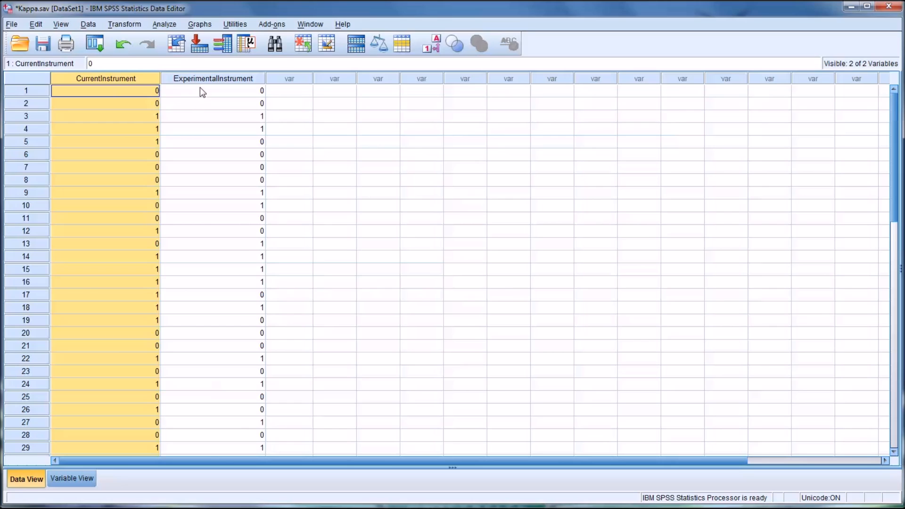
{"action": "left_click", "coordinate": [212, 78]}
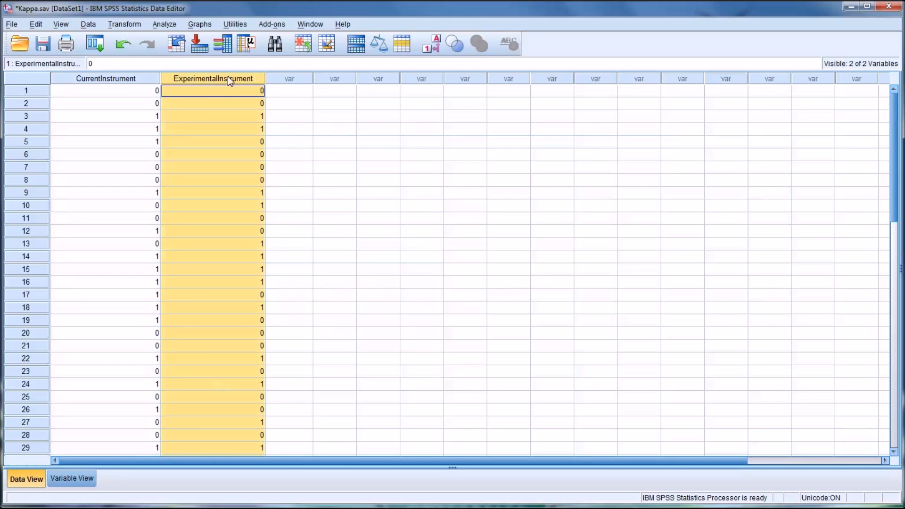
{"action": "mouse_move", "coordinate": [122, 86]}
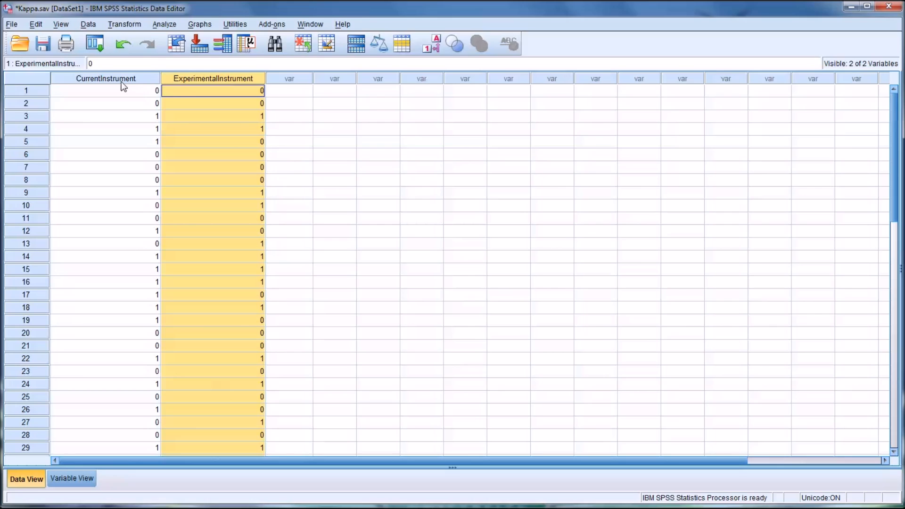
{"action": "left_click", "coordinate": [105, 90]}
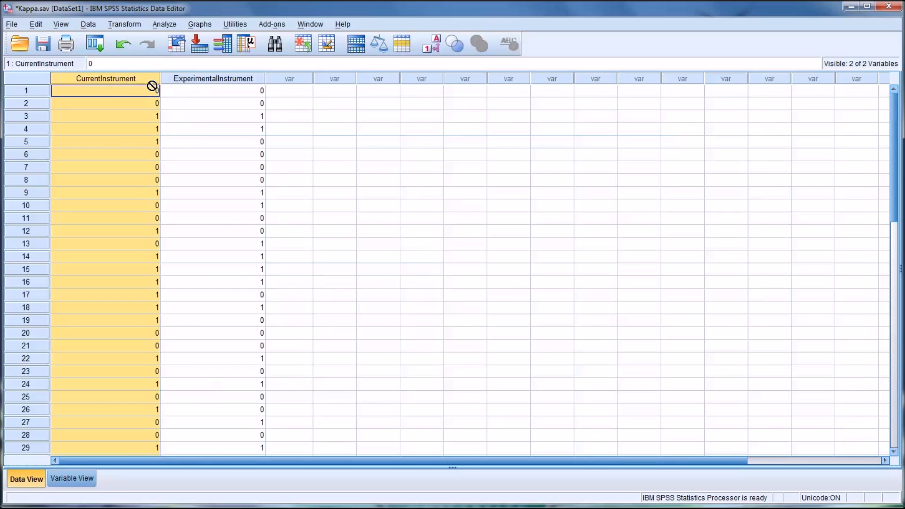
{"action": "left_click", "coordinate": [213, 78]}
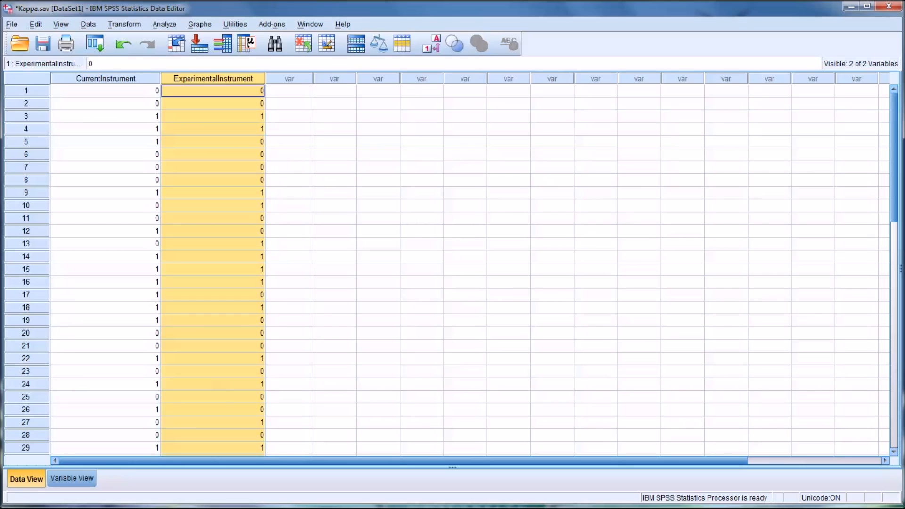
{"action": "mouse_move", "coordinate": [288, 100]}
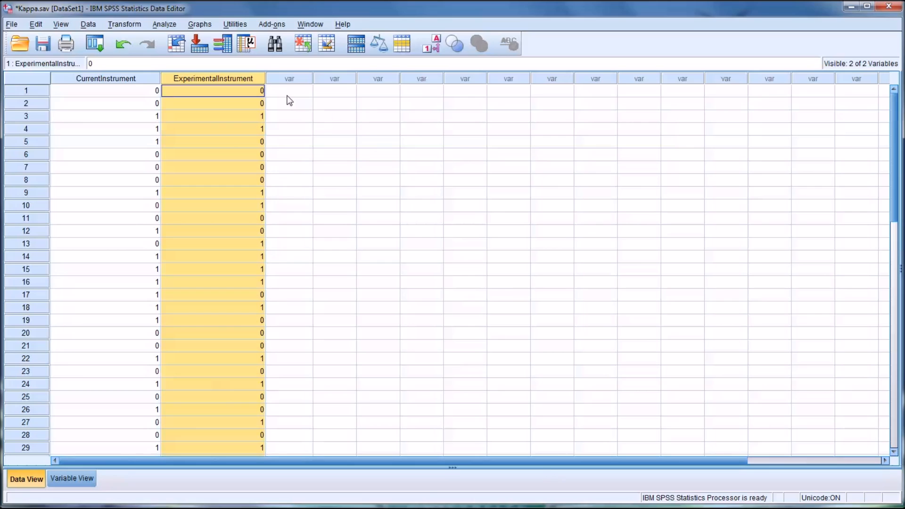
{"action": "left_click", "coordinate": [289, 91]}
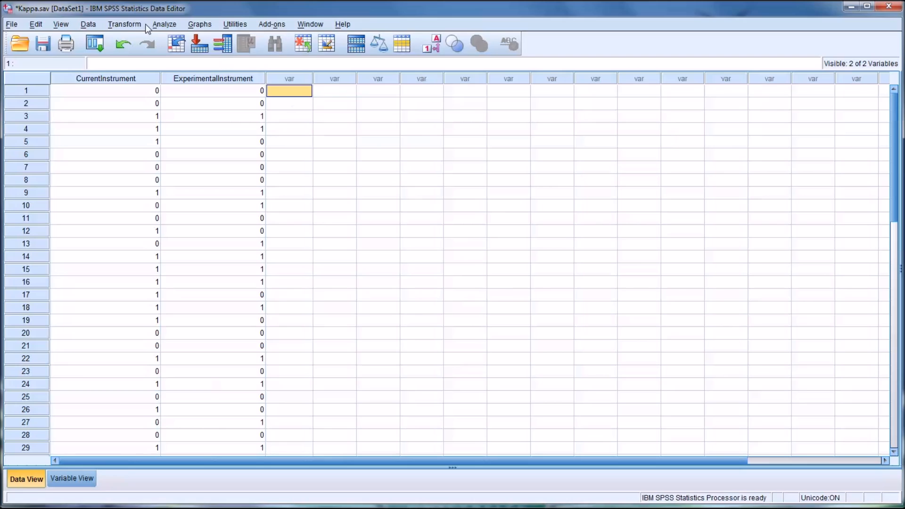
- Start a Crosstabs analysis from Analyze > Descriptive Statistics
{"action": "left_click", "coordinate": [164, 23]}
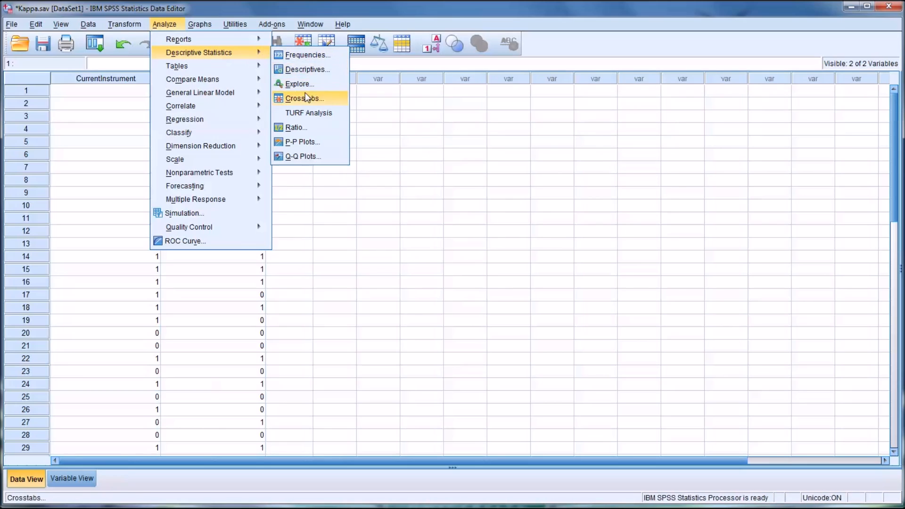
{"action": "left_click", "coordinate": [304, 98]}
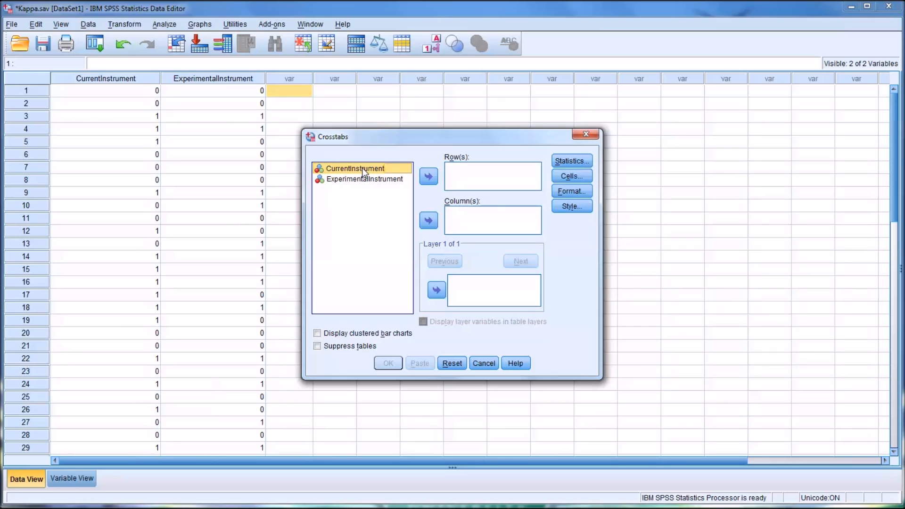
- Assign CurrentInstrument to columns and ExperimentalInstrument to rows, then bring up Statistics
{"action": "left_click", "coordinate": [429, 221]}
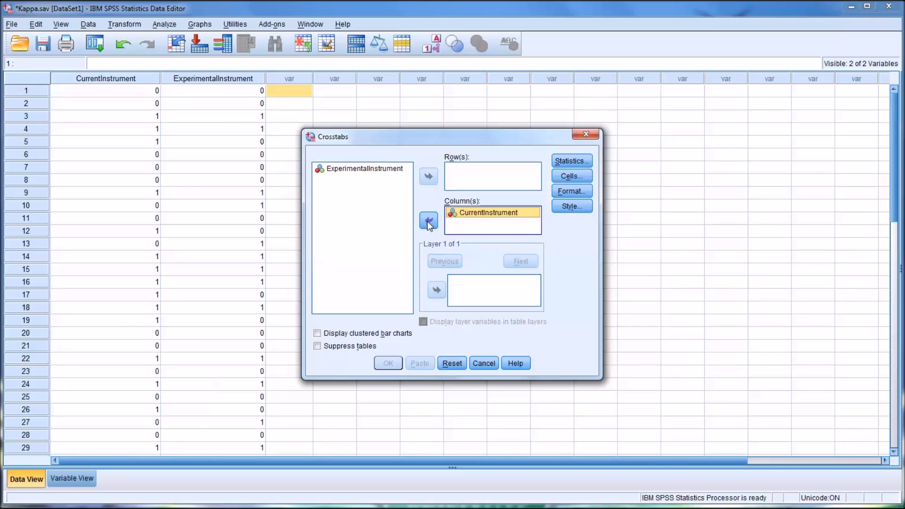
{"action": "left_click", "coordinate": [364, 168]}
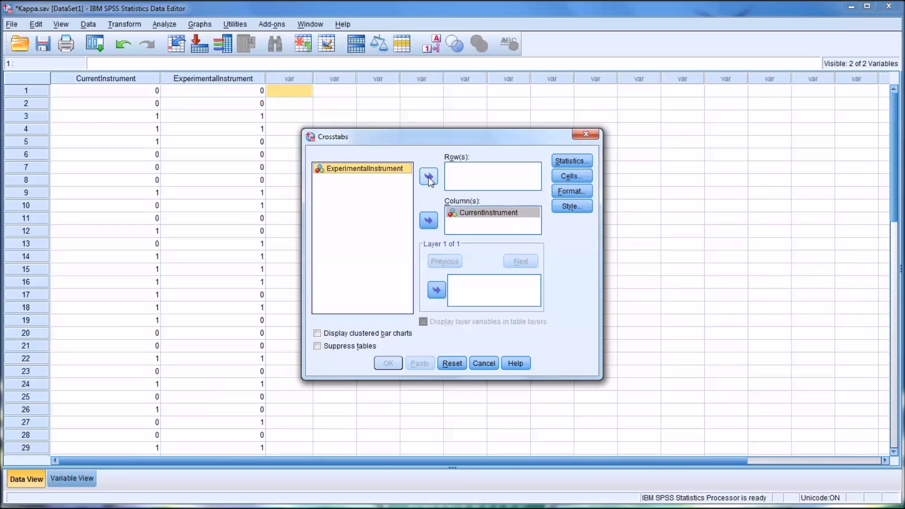
{"action": "left_click", "coordinate": [428, 176]}
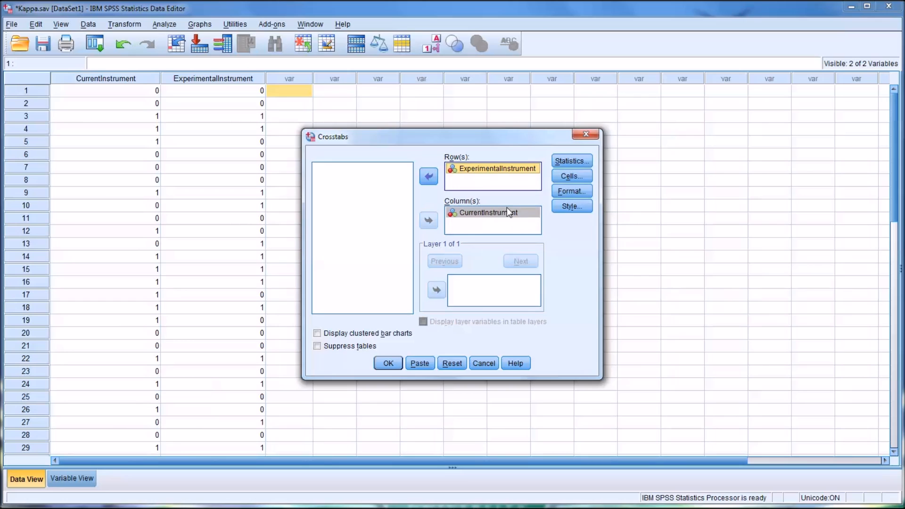
{"action": "left_click", "coordinate": [571, 160]}
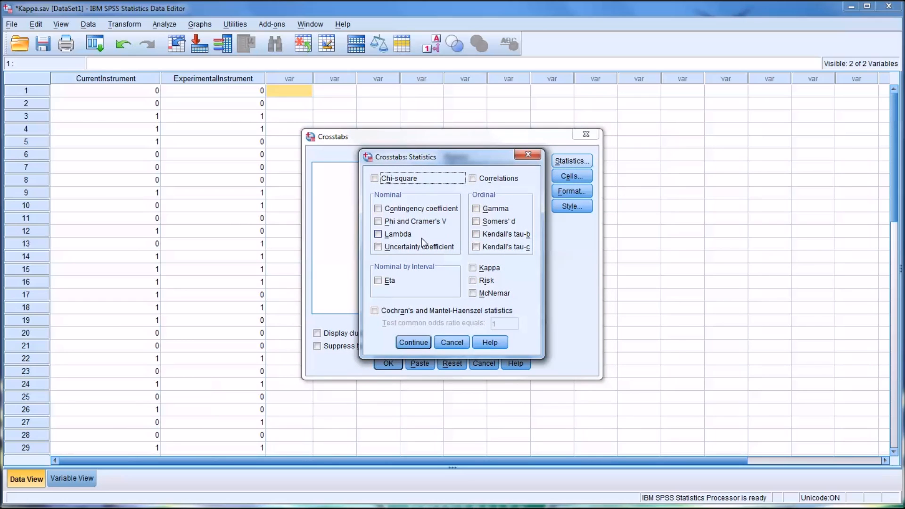
- Request the Kappa agreement statistic and confirm
{"action": "left_click", "coordinate": [473, 267]}
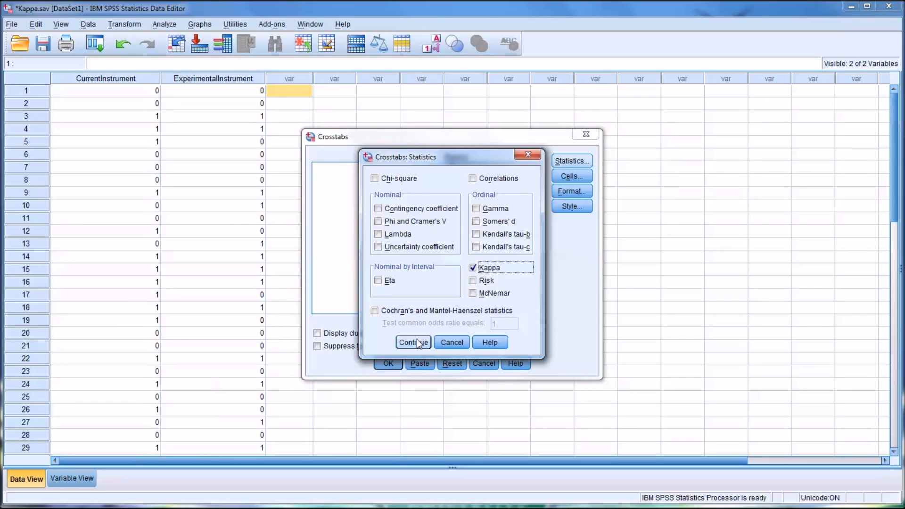
{"action": "left_click", "coordinate": [413, 342]}
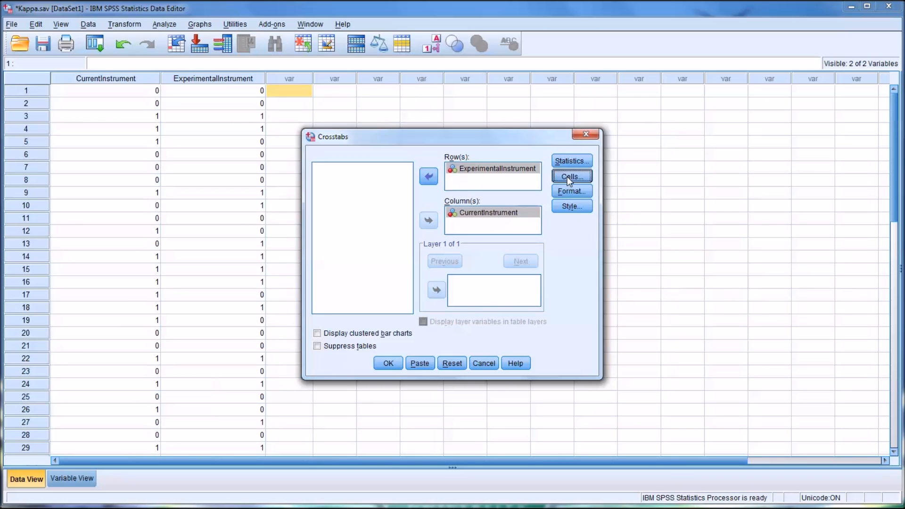
- Add row and column percentages to the cell display and confirm
{"action": "left_click", "coordinate": [571, 176]}
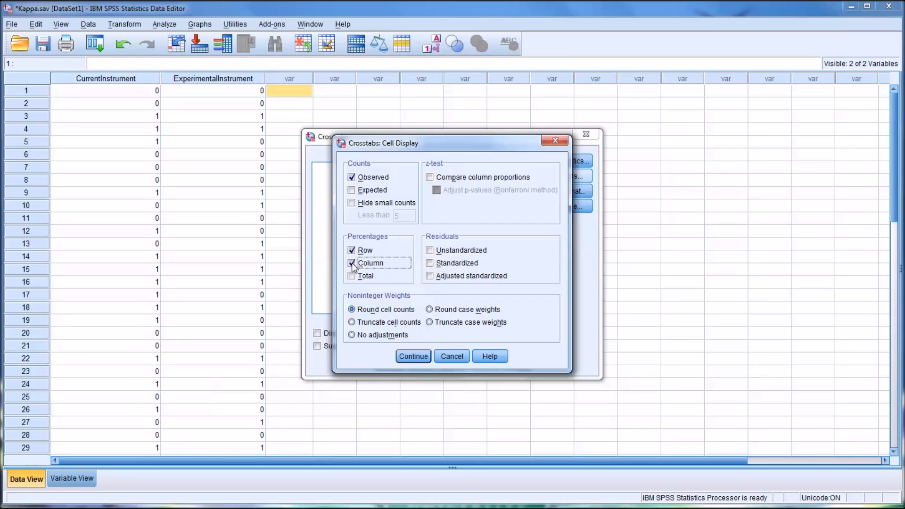
{"action": "left_click", "coordinate": [413, 357]}
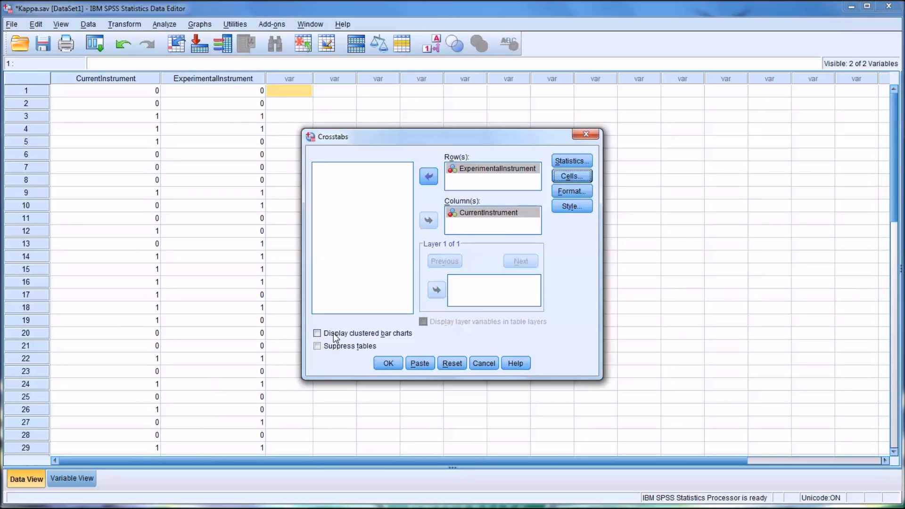
{"action": "mouse_move", "coordinate": [399, 345]}
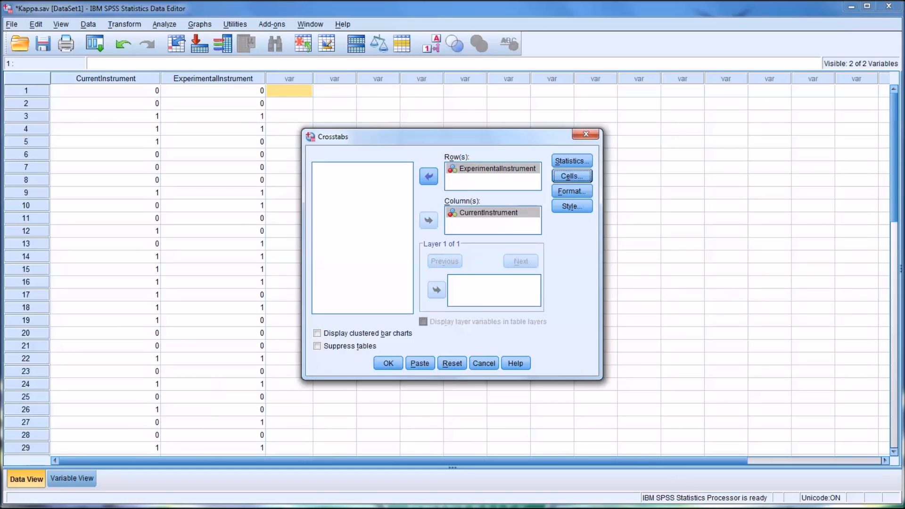
{"action": "mouse_move", "coordinate": [393, 253]}
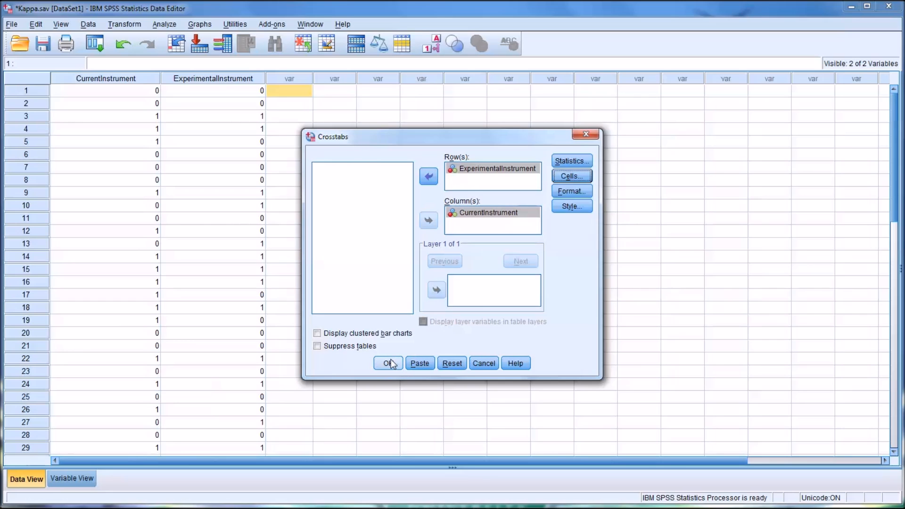
- Run the crosstabulation to produce the output tables
{"action": "left_click", "coordinate": [388, 363]}
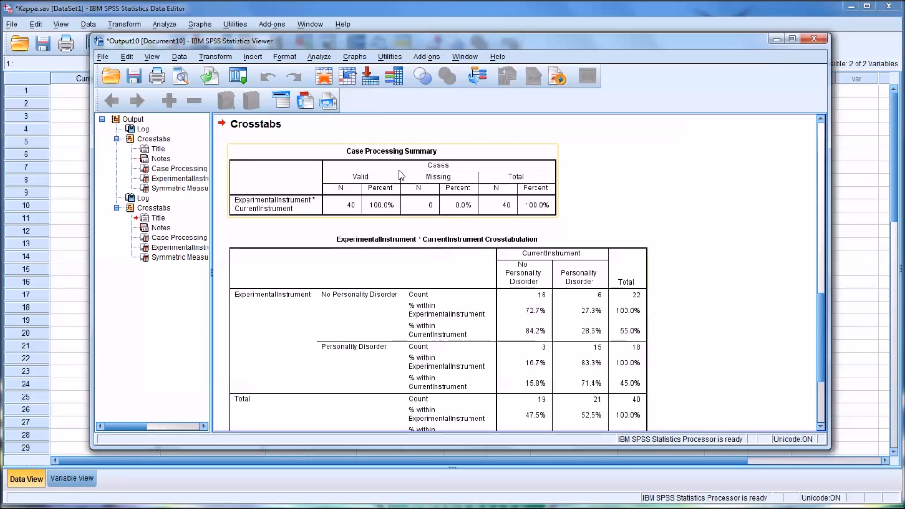
{"action": "mouse_move", "coordinate": [354, 210]}
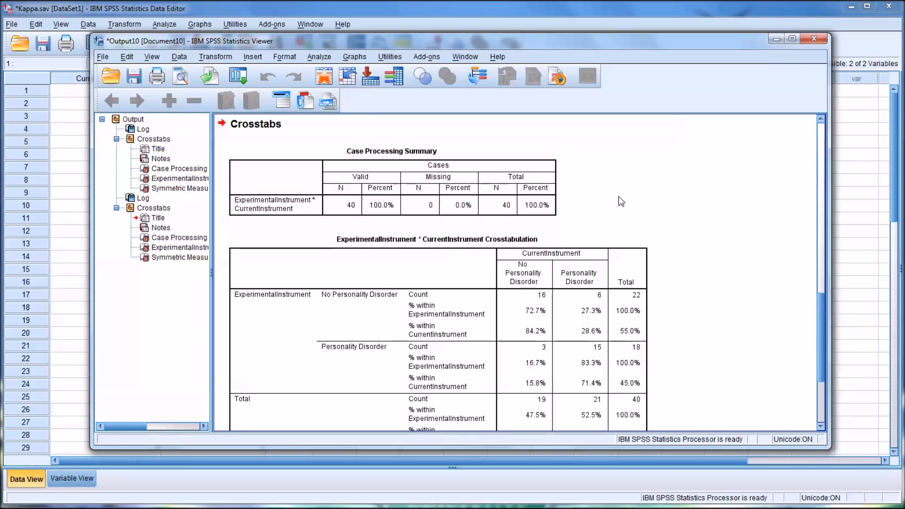
{"action": "scroll", "scroll_direction": "down", "scroll_amount": 3}
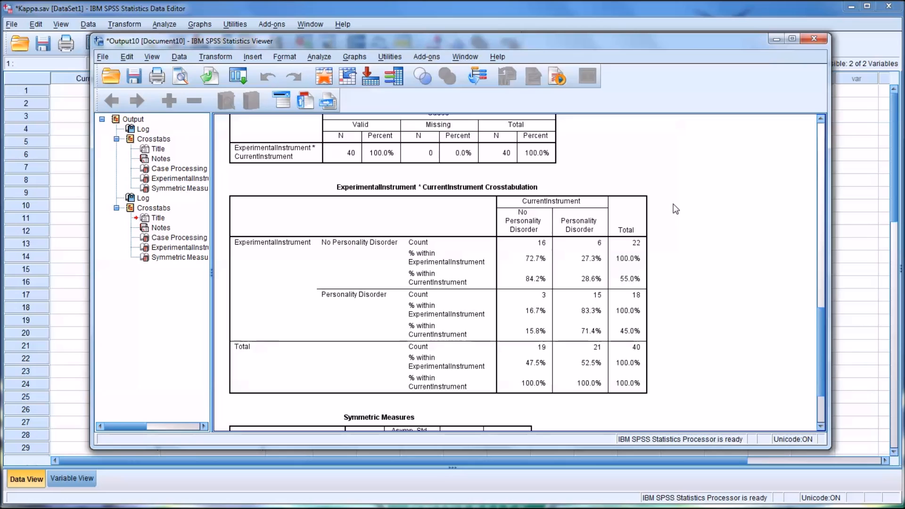
{"action": "scroll", "scroll_direction": "down", "scroll_amount": 3}
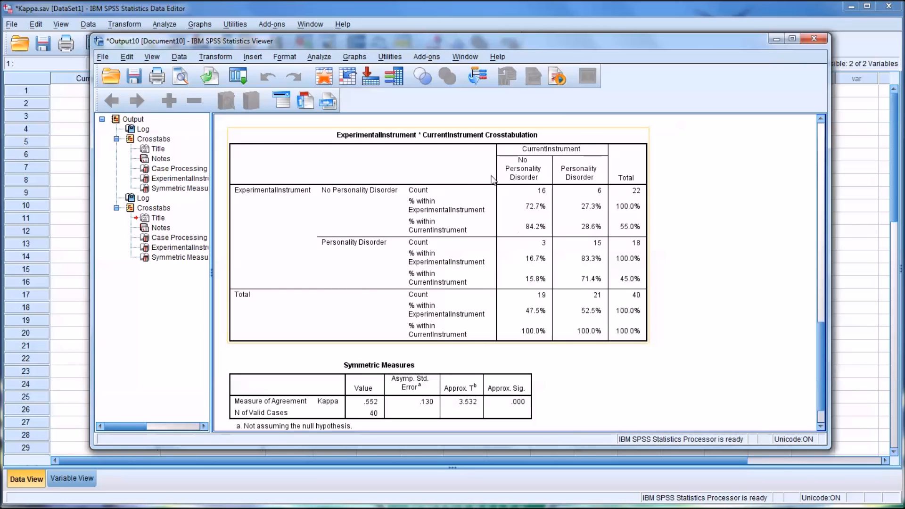
{"action": "mouse_move", "coordinate": [416, 208]}
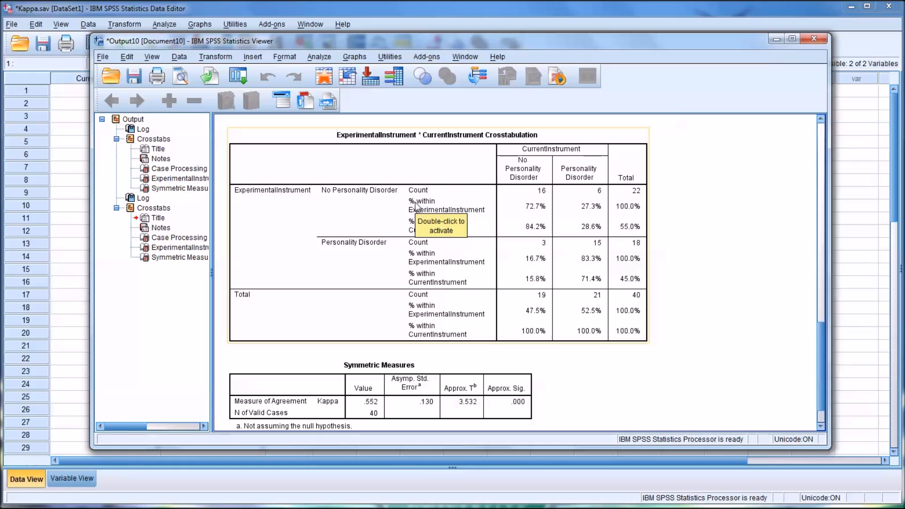
{"action": "mouse_move", "coordinate": [394, 222]}
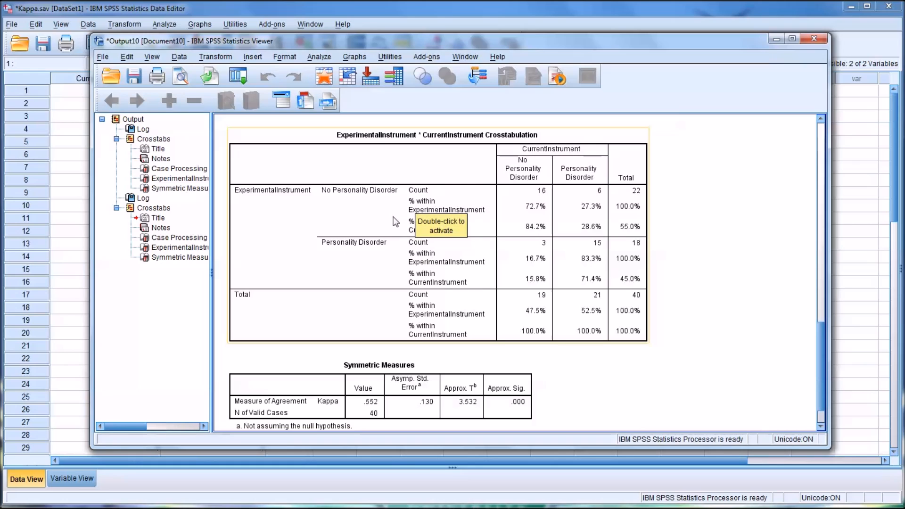
{"action": "mouse_move", "coordinate": [495, 224]}
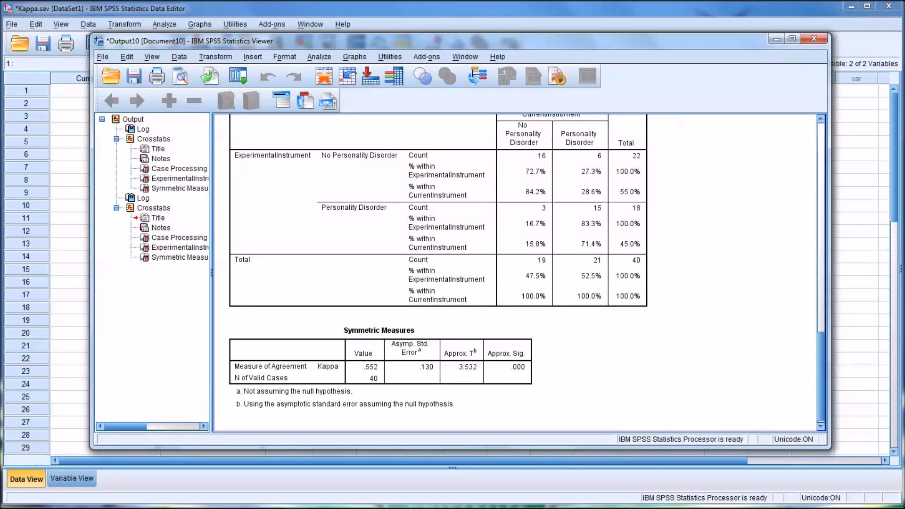
{"action": "left_click", "coordinate": [379, 358]}
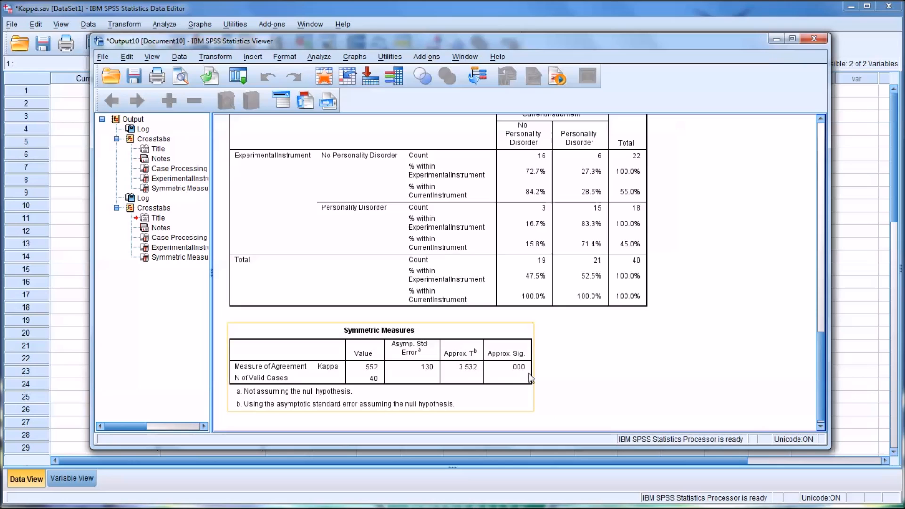
{"action": "mouse_move", "coordinate": [498, 381]}
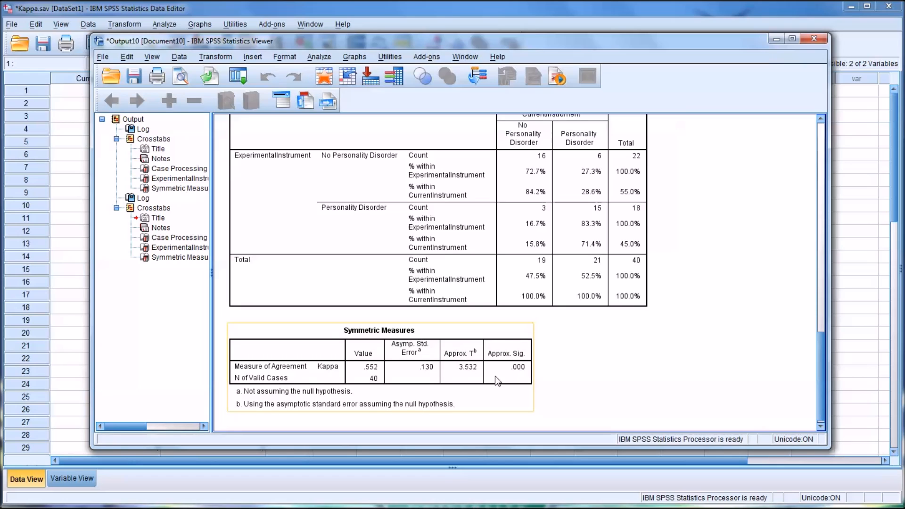
{"action": "mouse_move", "coordinate": [334, 376]}
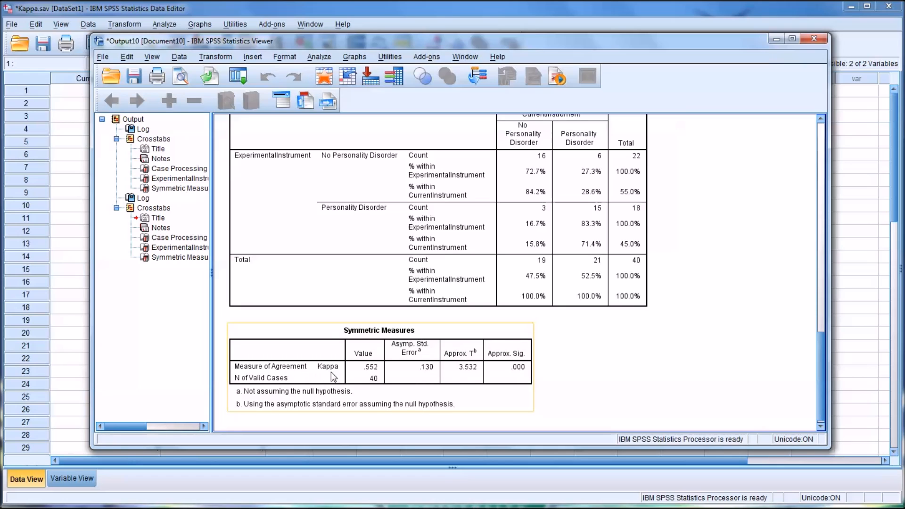
{"action": "mouse_move", "coordinate": [409, 377]}
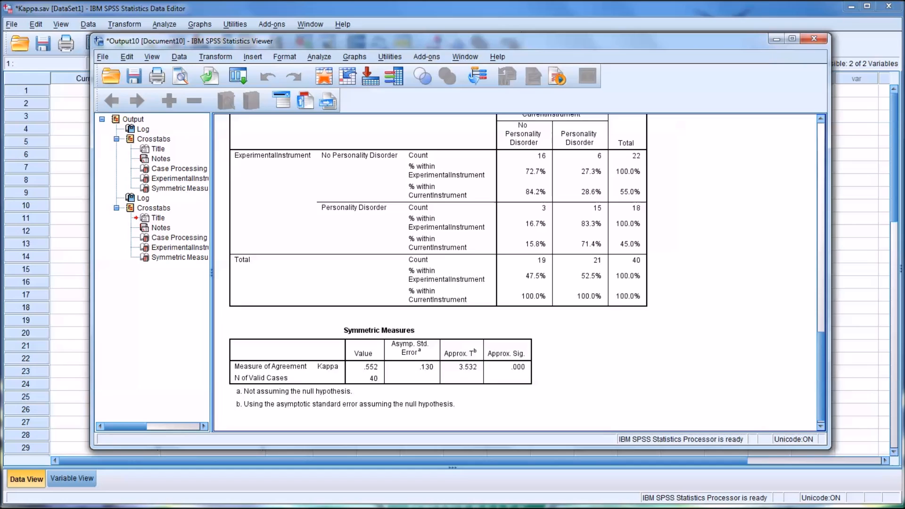
{"action": "left_click", "coordinate": [467, 367]}
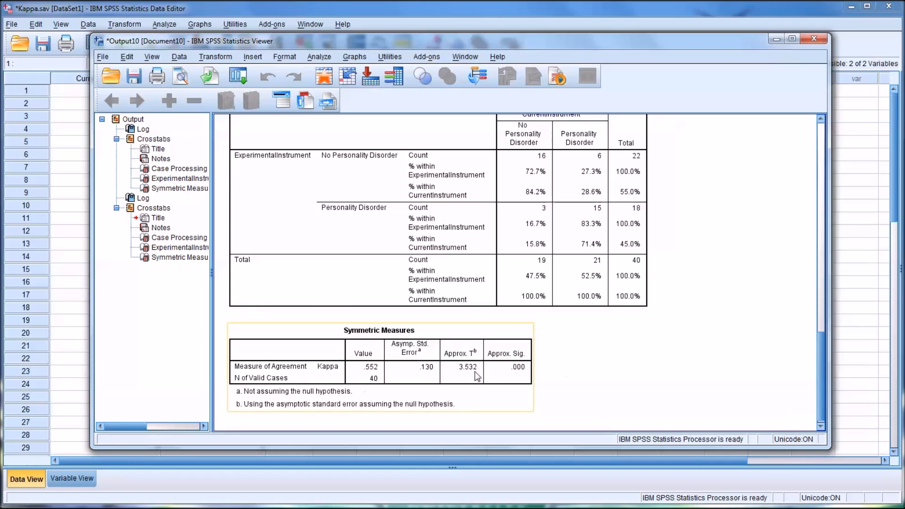
{"action": "scroll", "scroll_direction": "down", "scroll_amount": 3}
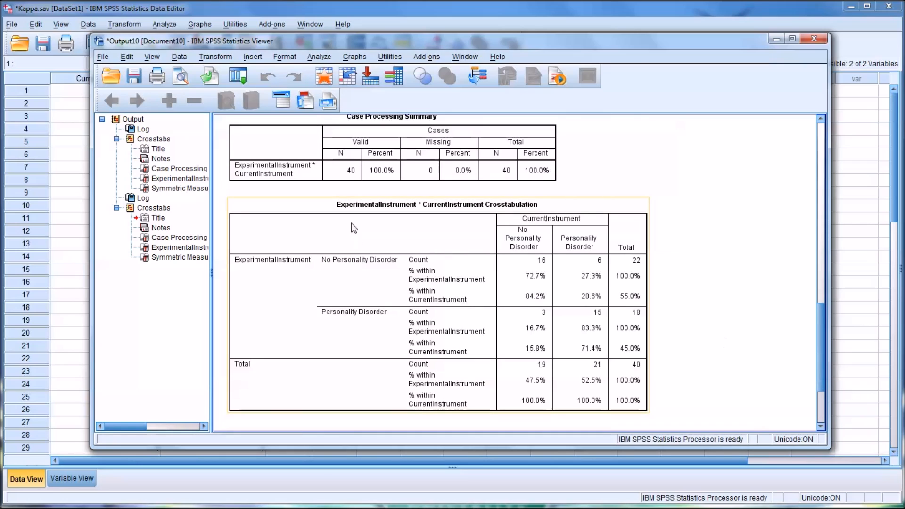
{"action": "mouse_move", "coordinate": [499, 229]}
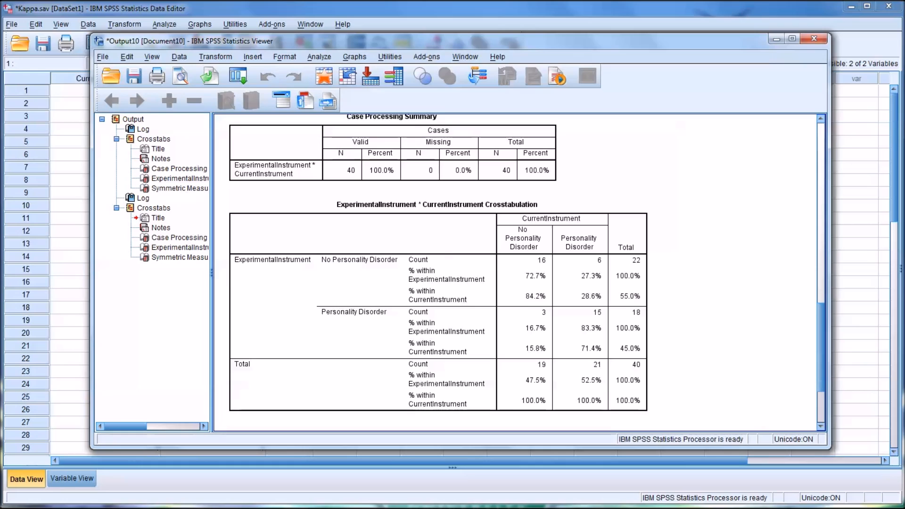
{"action": "mouse_move", "coordinate": [699, 366]}
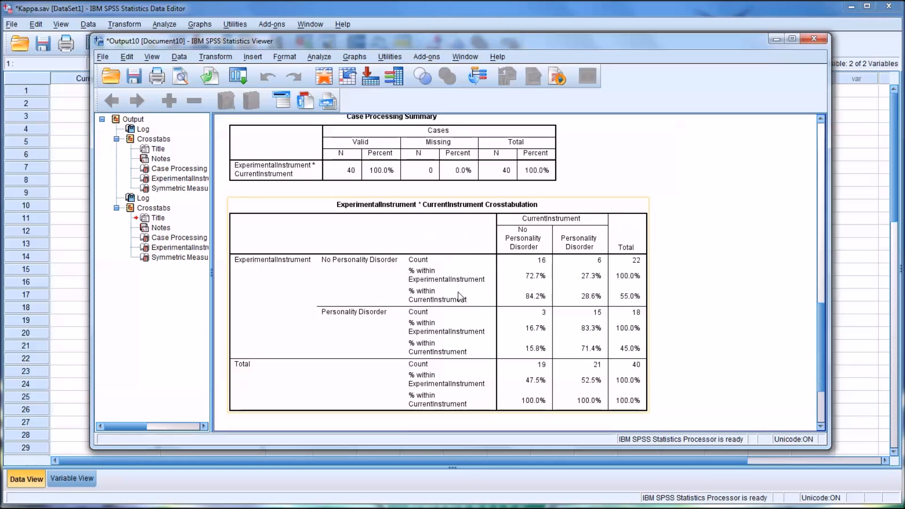
{"action": "mouse_move", "coordinate": [568, 234]}
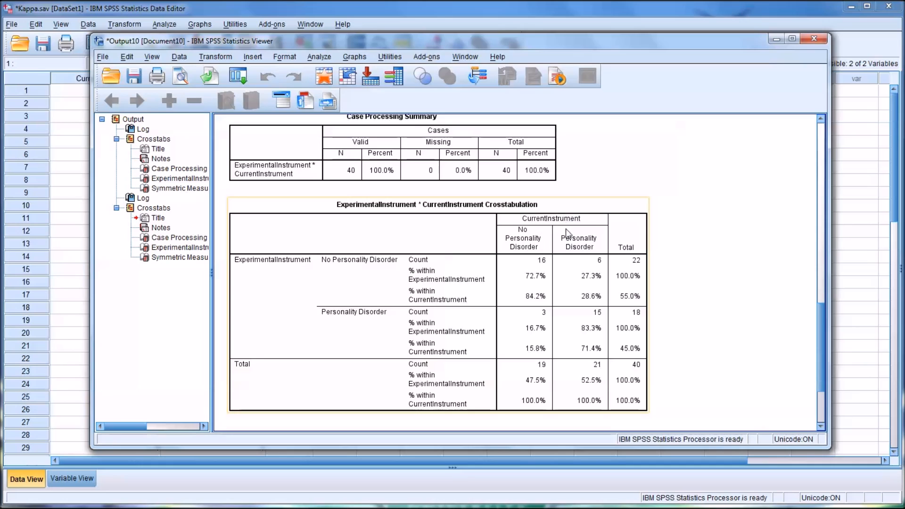
{"action": "mouse_move", "coordinate": [273, 287]}
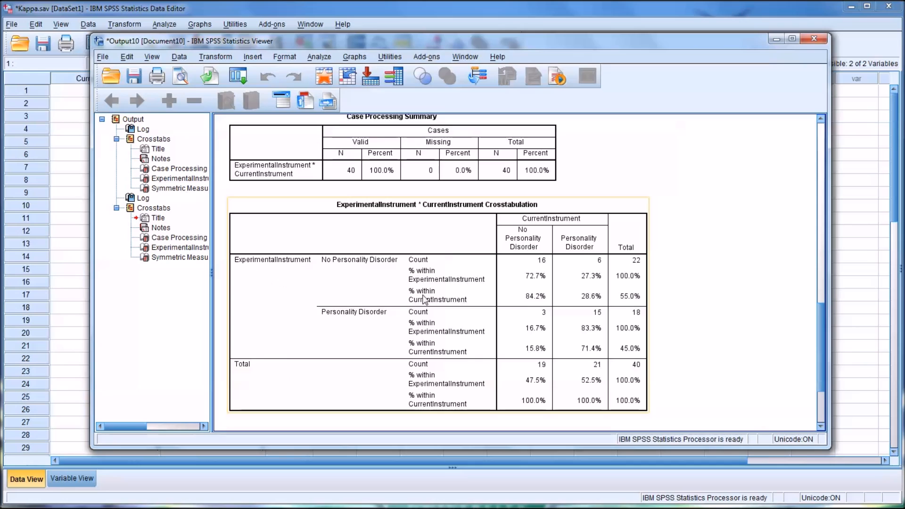
{"action": "mouse_move", "coordinate": [603, 380]}
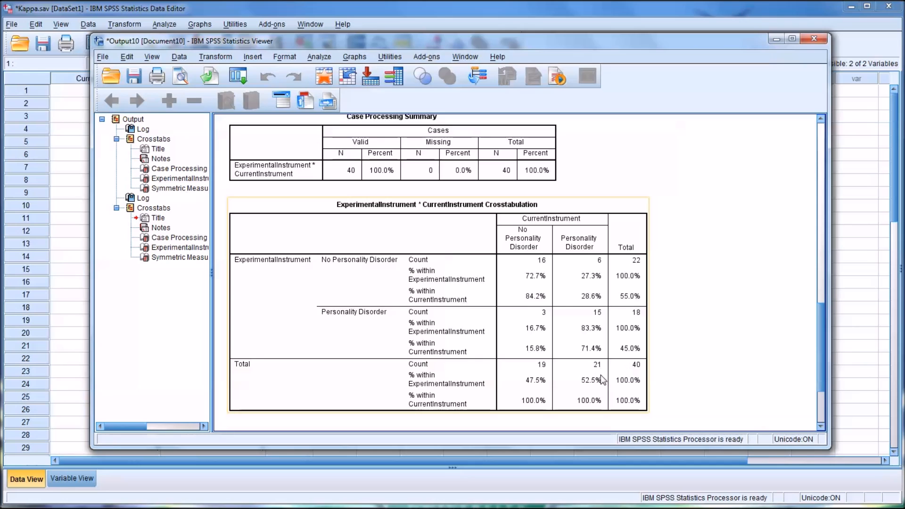
{"action": "mouse_move", "coordinate": [579, 382]}
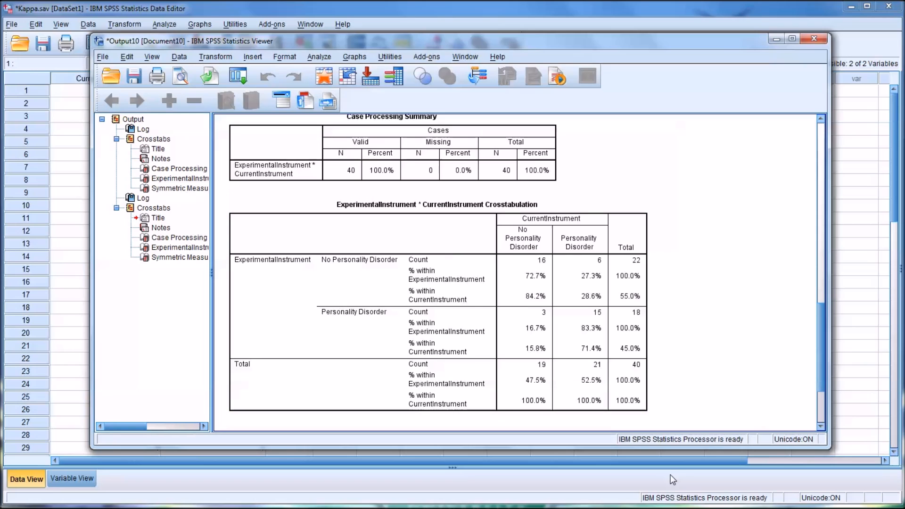
{"action": "left_click", "coordinate": [589, 376]}
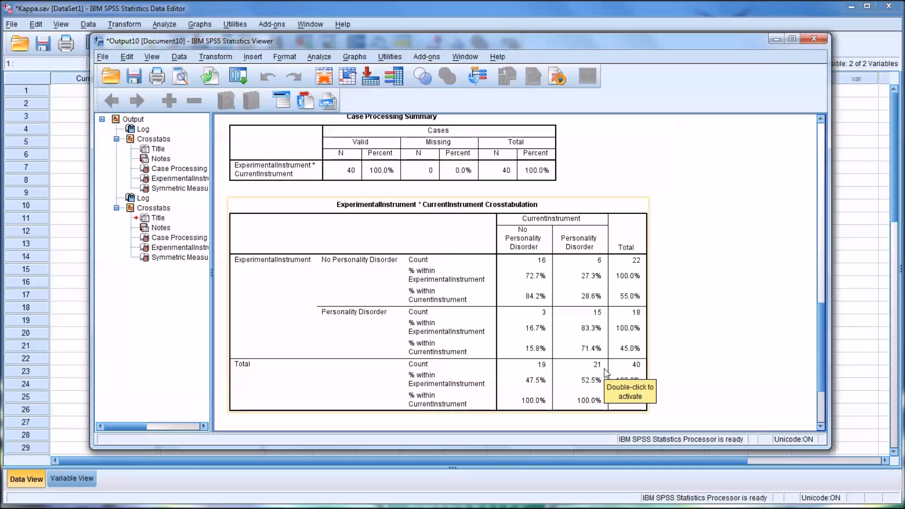
{"action": "mouse_move", "coordinate": [594, 376]}
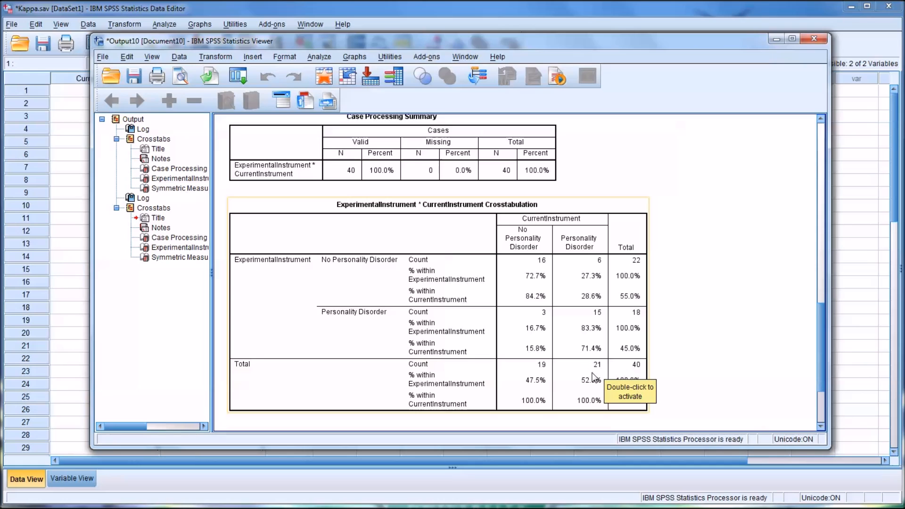
{"action": "mouse_move", "coordinate": [607, 373]}
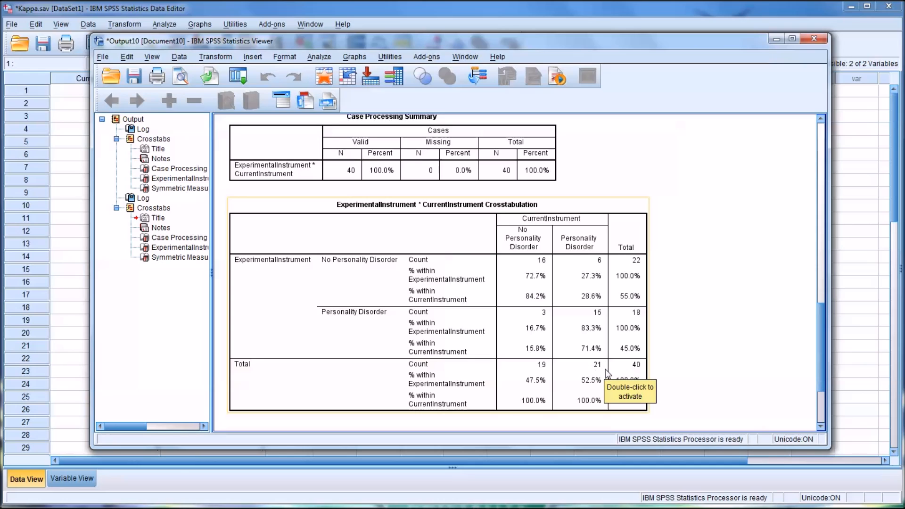
{"action": "mouse_move", "coordinate": [610, 305]}
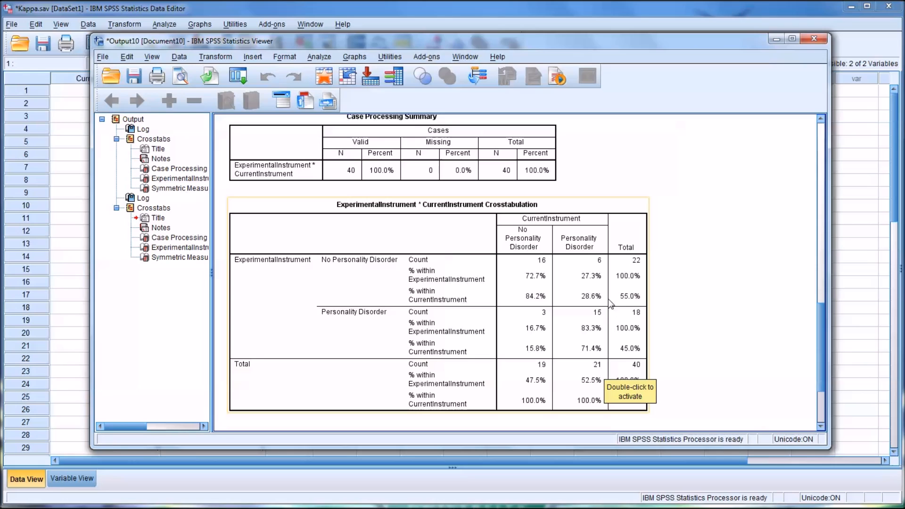
{"action": "mouse_move", "coordinate": [586, 386]}
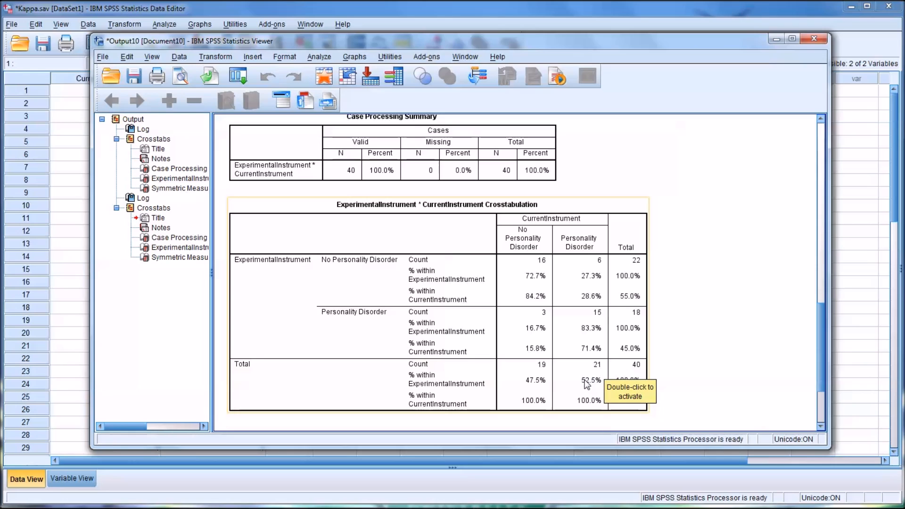
{"action": "mouse_move", "coordinate": [745, 393]}
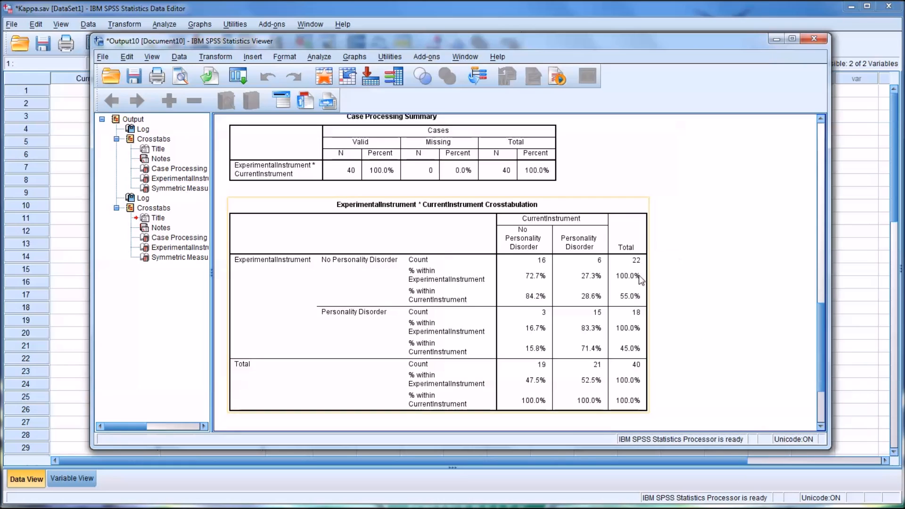
{"action": "mouse_move", "coordinate": [582, 257]}
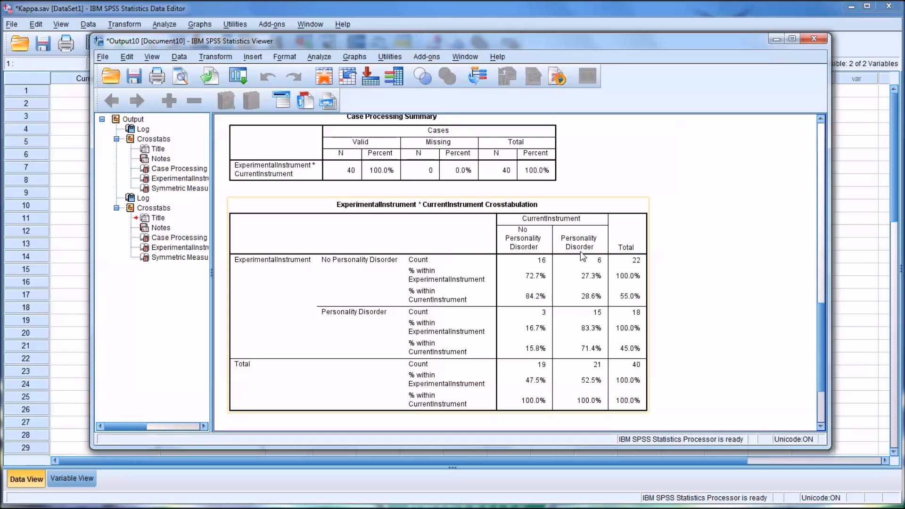
{"action": "mouse_move", "coordinate": [566, 329]}
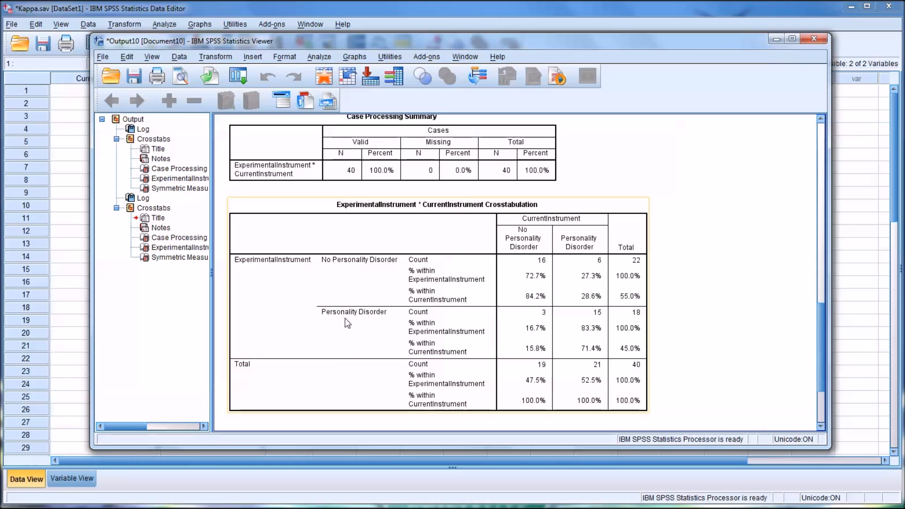
{"action": "mouse_move", "coordinate": [604, 257]}
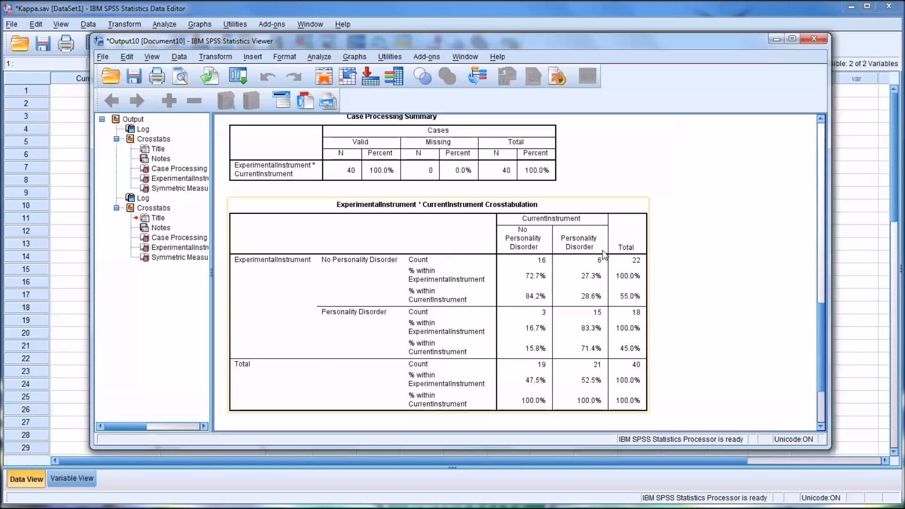
{"action": "mouse_move", "coordinate": [347, 312]}
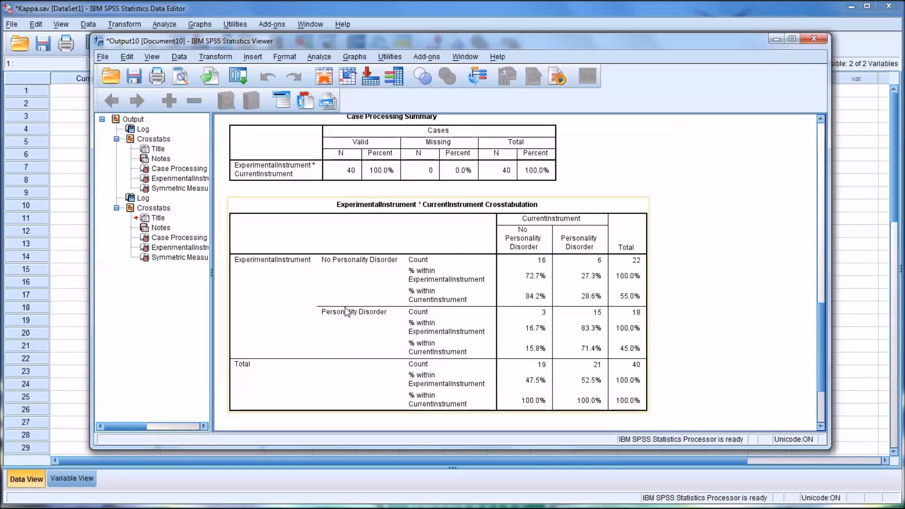
{"action": "mouse_move", "coordinate": [466, 359]}
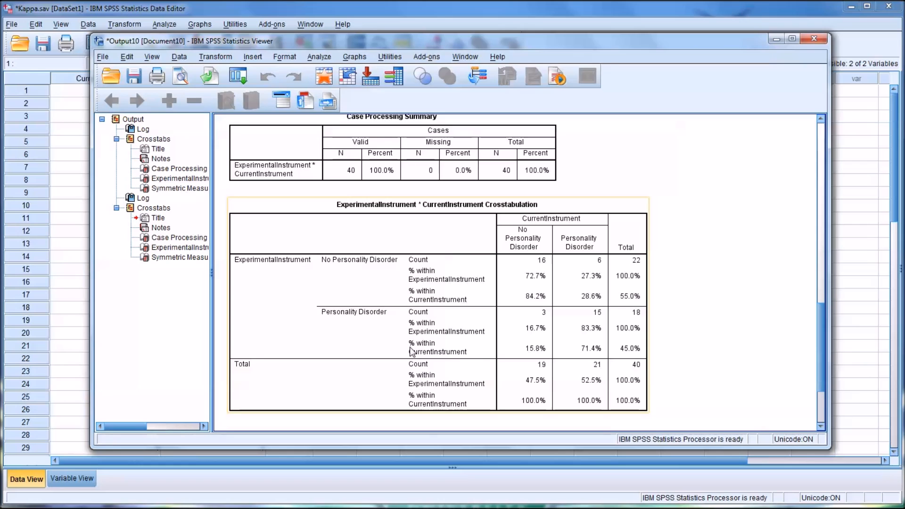
{"action": "mouse_move", "coordinate": [589, 357]}
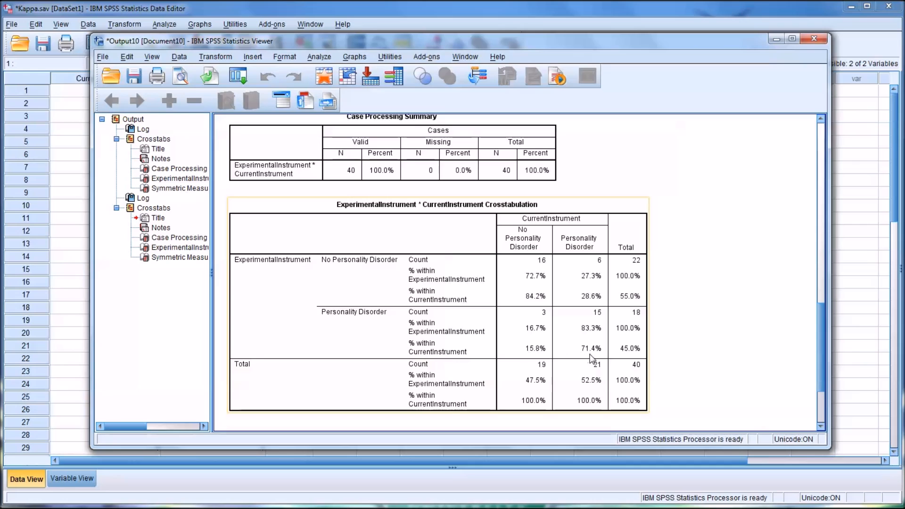
{"action": "mouse_move", "coordinate": [592, 359]}
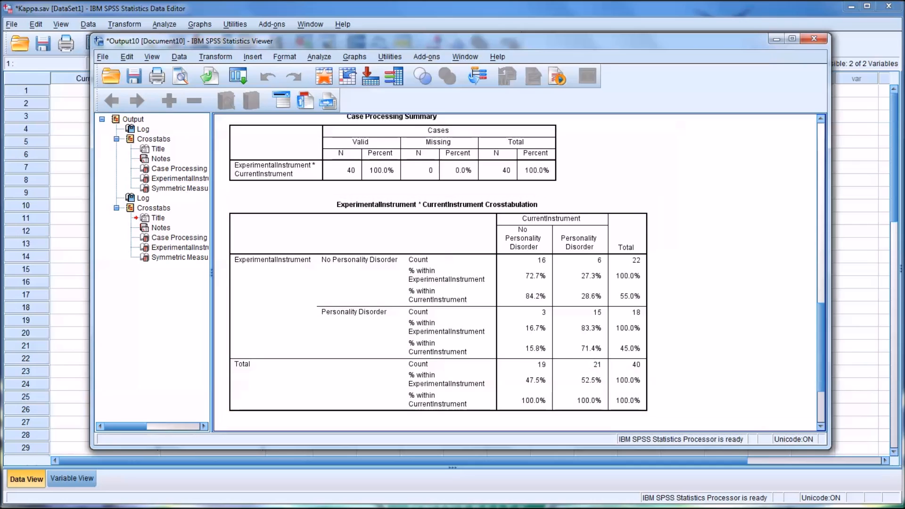
{"action": "left_click", "coordinate": [586, 370]}
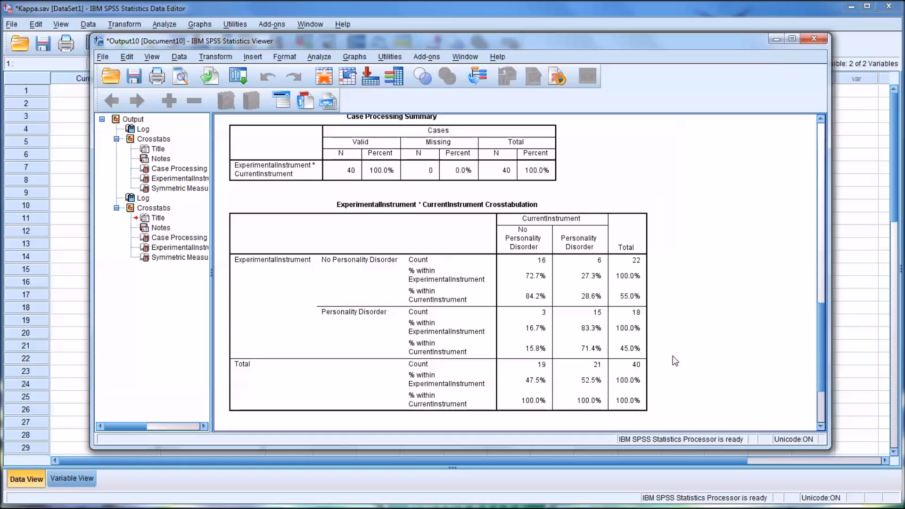
{"action": "mouse_move", "coordinate": [673, 366]}
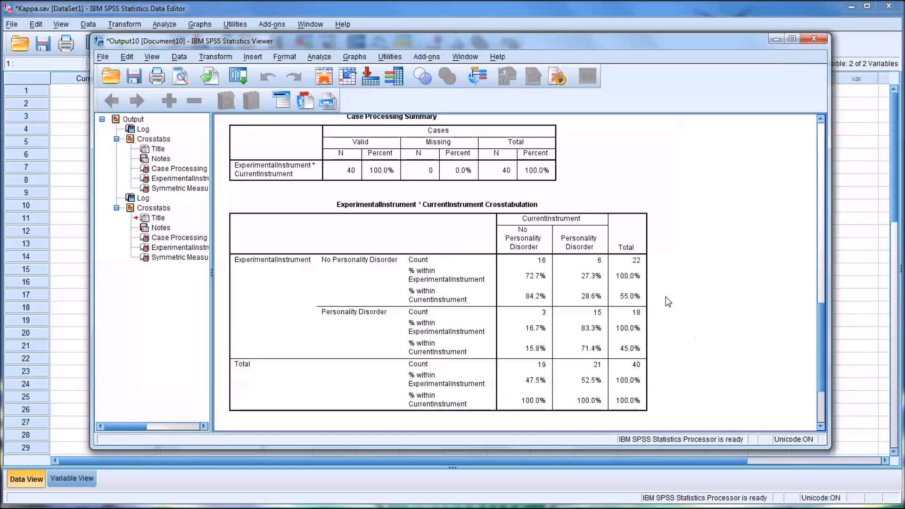
{"action": "mouse_move", "coordinate": [676, 362]}
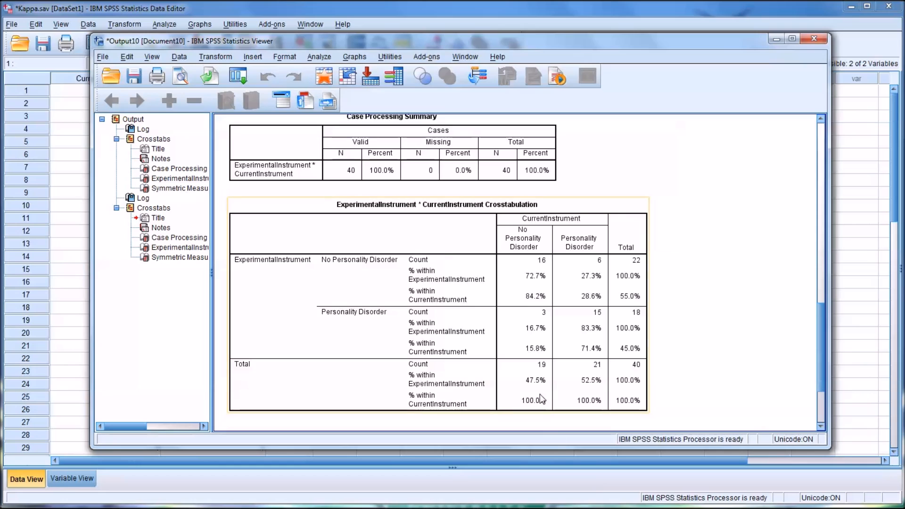
{"action": "mouse_move", "coordinate": [384, 353]}
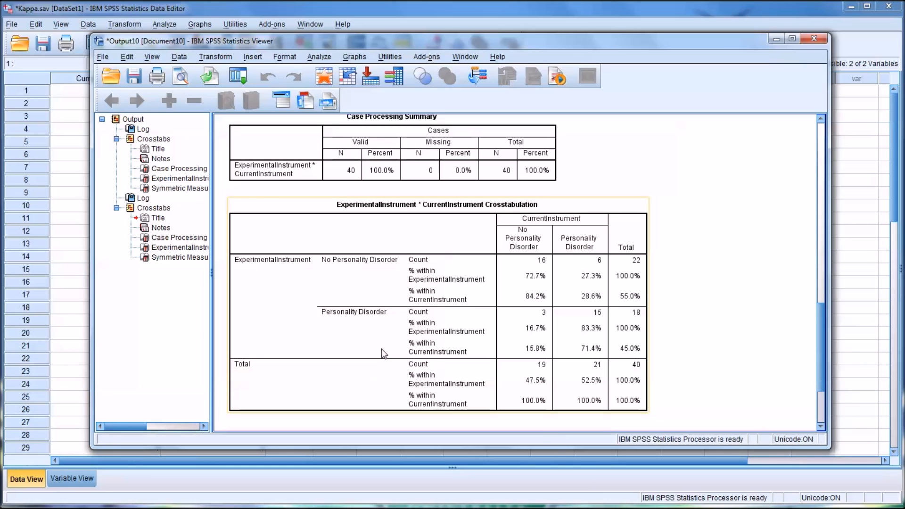
{"action": "mouse_move", "coordinate": [548, 386]}
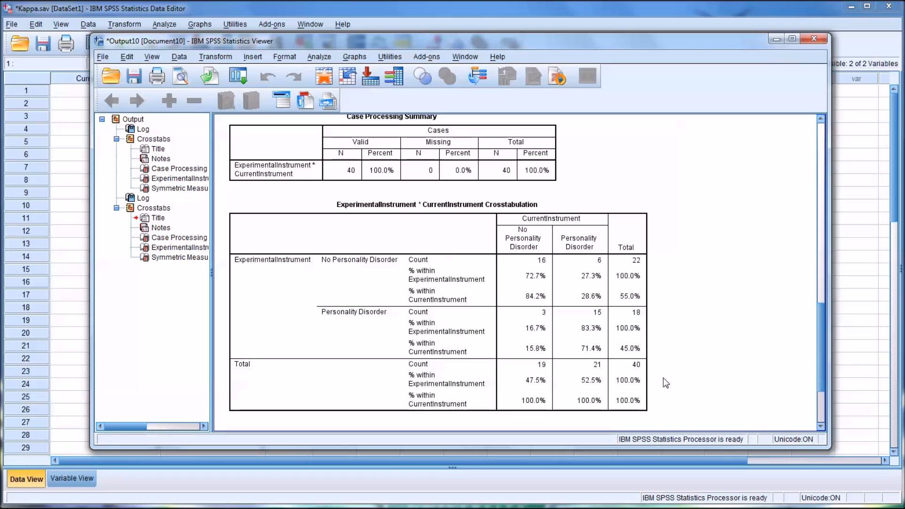
{"action": "mouse_move", "coordinate": [676, 378]}
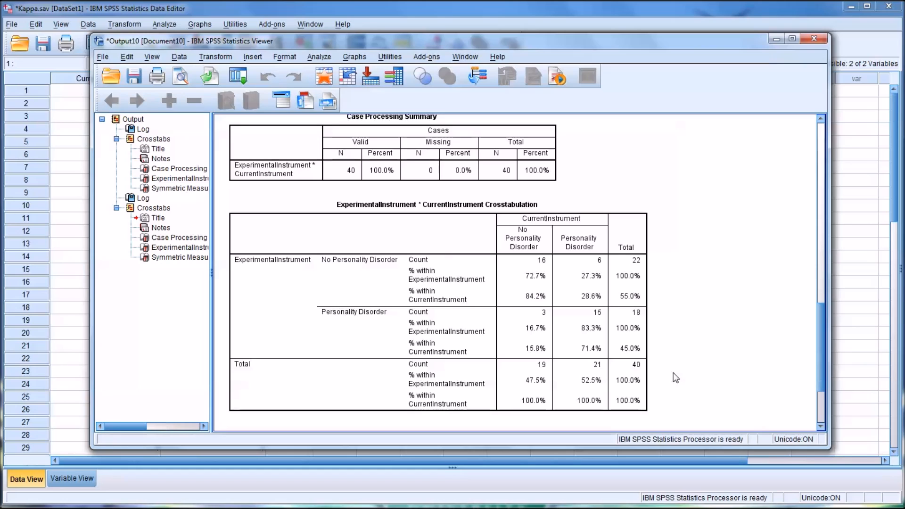
{"action": "mouse_move", "coordinate": [668, 385]}
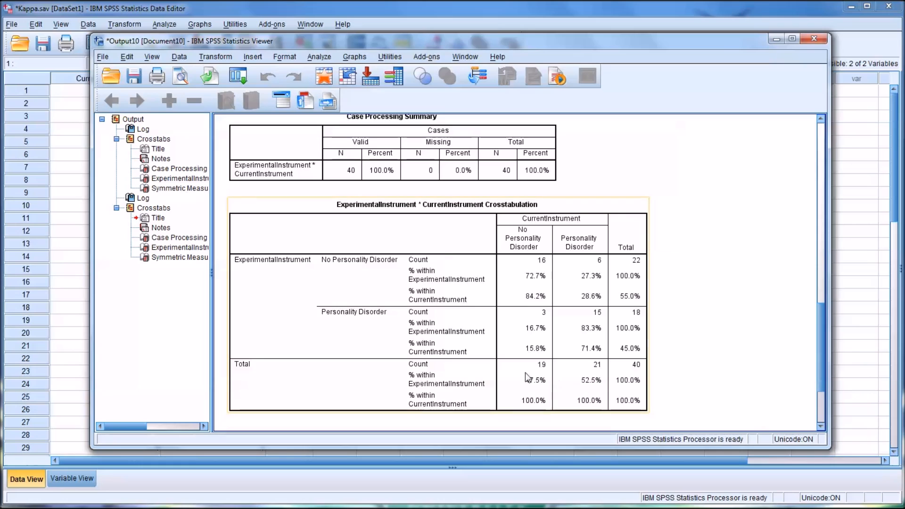
{"action": "mouse_move", "coordinate": [530, 390]}
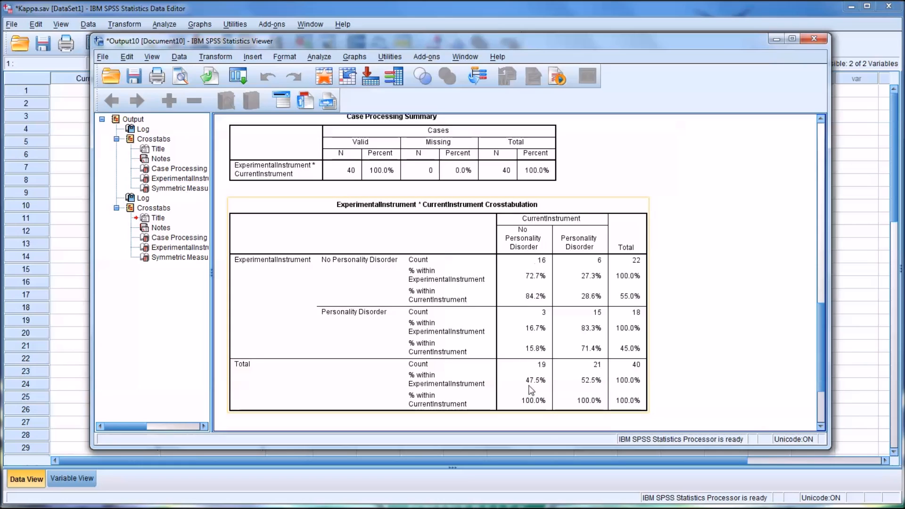
{"action": "mouse_move", "coordinate": [523, 376]}
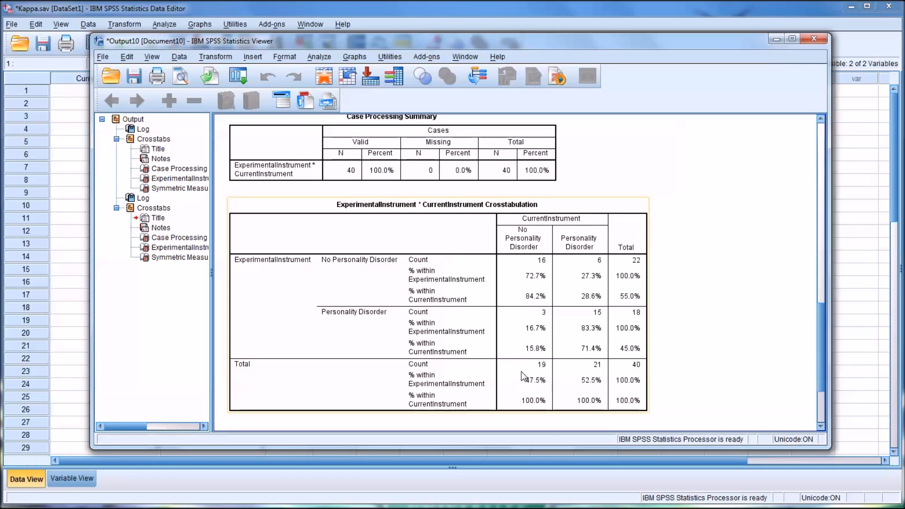
{"action": "mouse_move", "coordinate": [519, 371]}
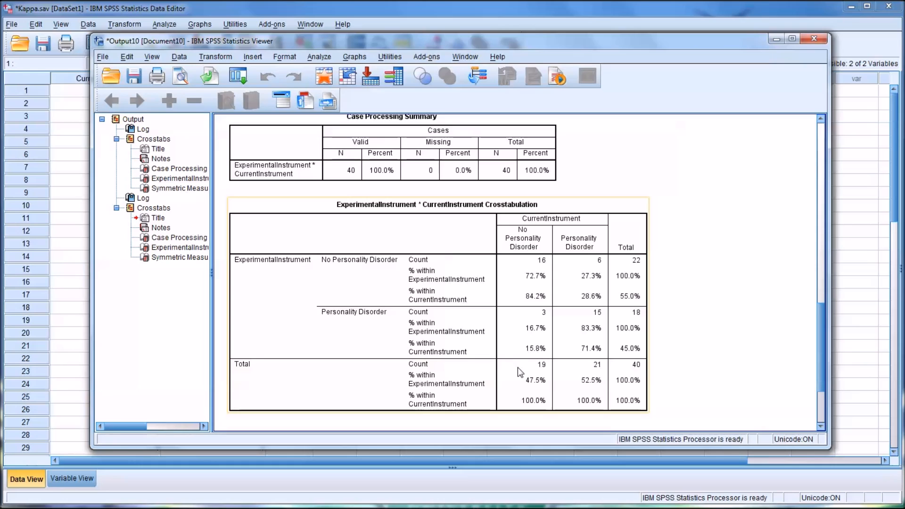
{"action": "mouse_move", "coordinate": [545, 364]}
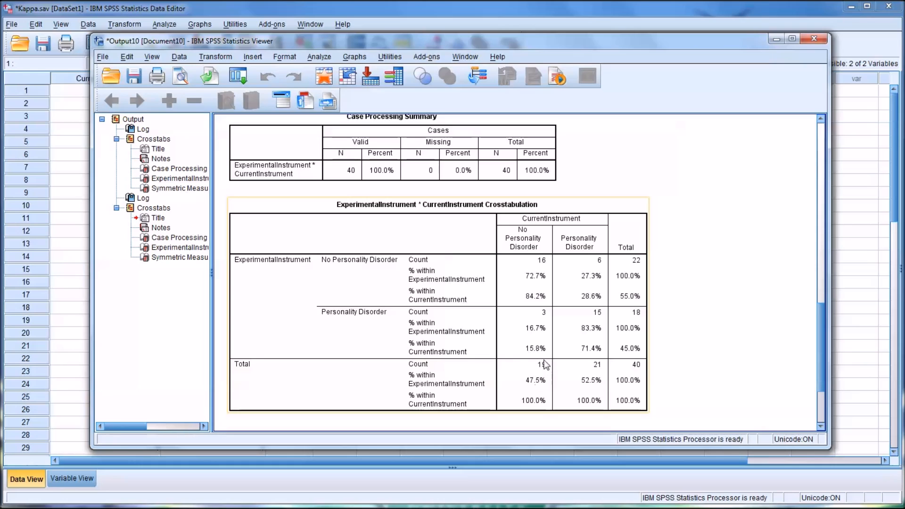
{"action": "mouse_move", "coordinate": [513, 396]}
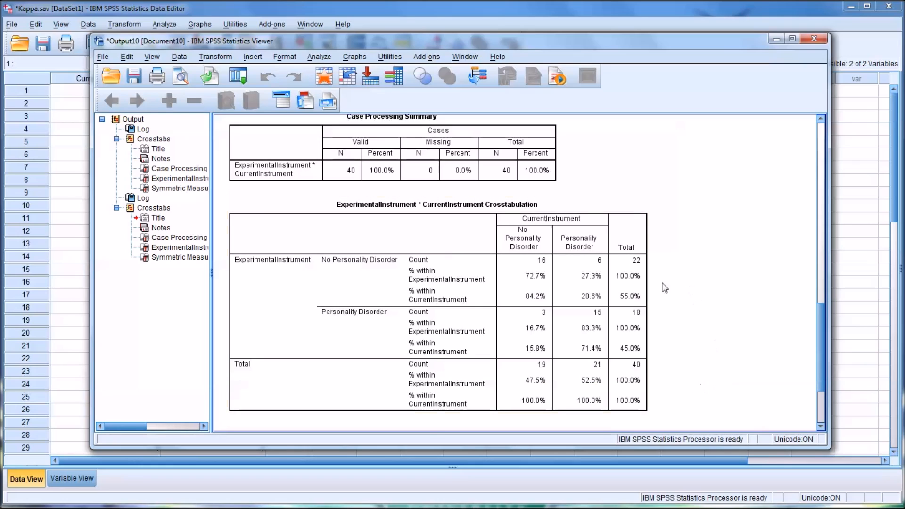
{"action": "left_click", "coordinate": [378, 275]}
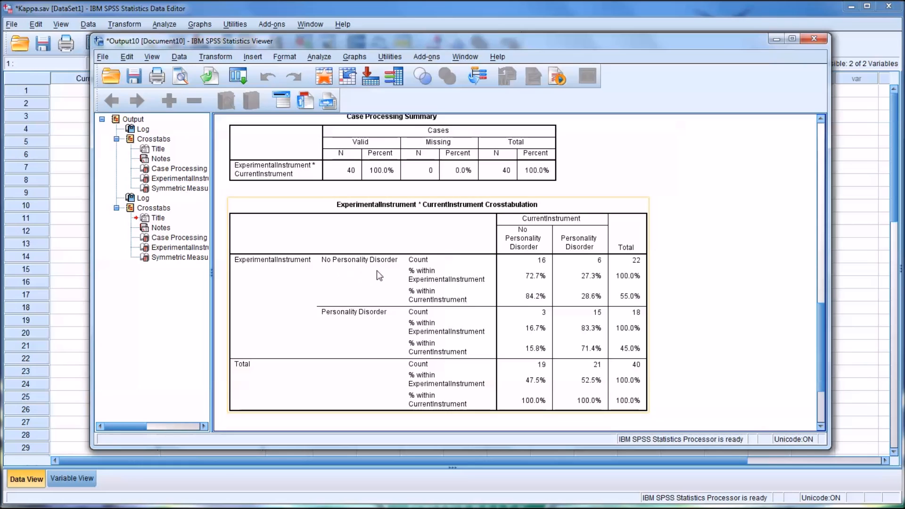
{"action": "mouse_move", "coordinate": [530, 321]}
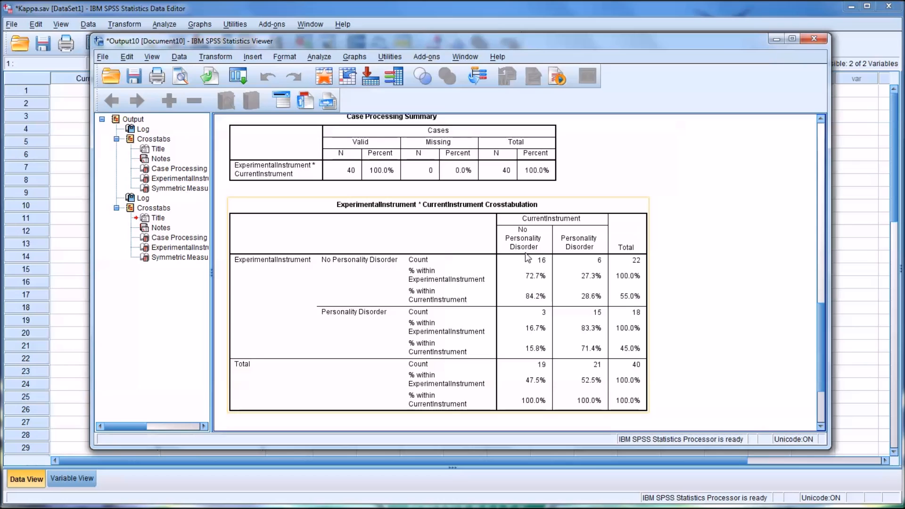
{"action": "mouse_move", "coordinate": [542, 237]}
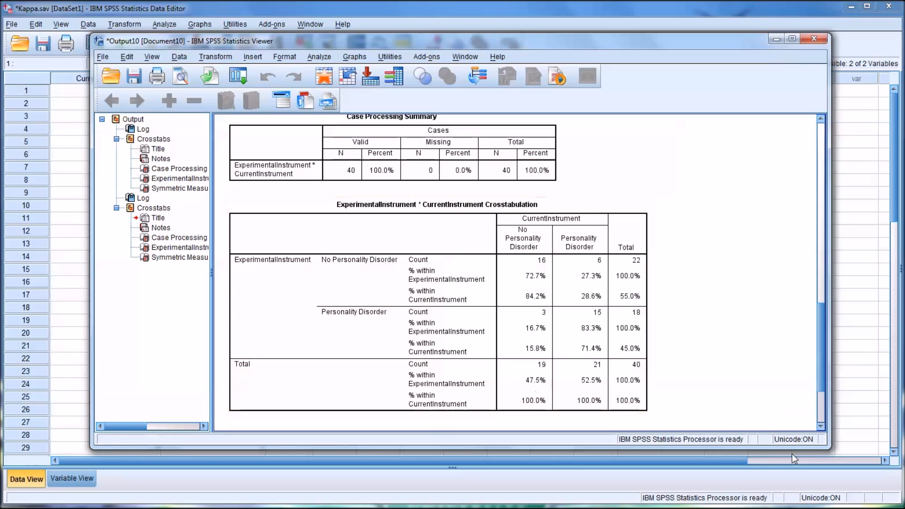
{"action": "mouse_move", "coordinate": [524, 304]}
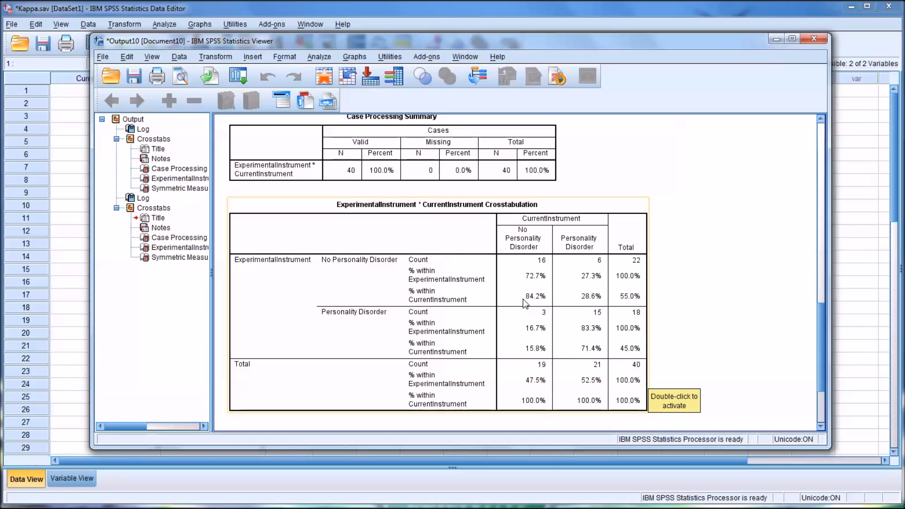
{"action": "mouse_move", "coordinate": [526, 305]}
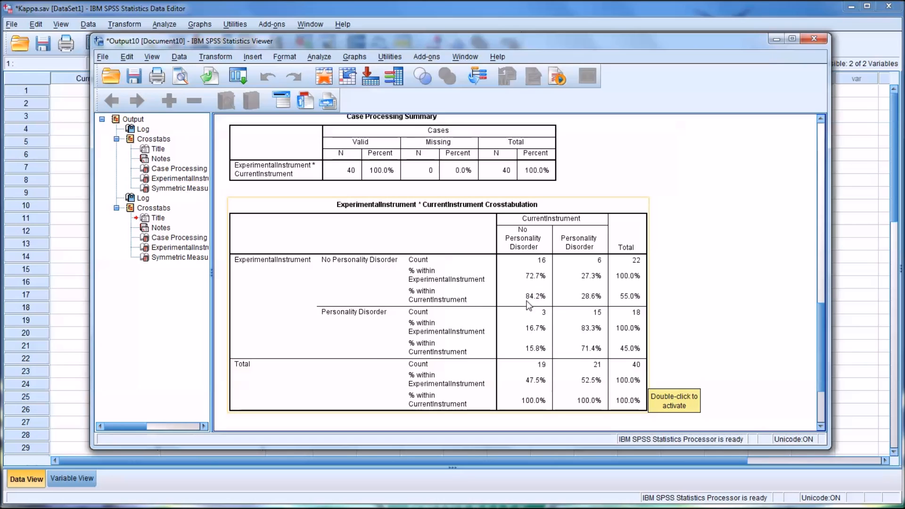
{"action": "mouse_move", "coordinate": [586, 430]}
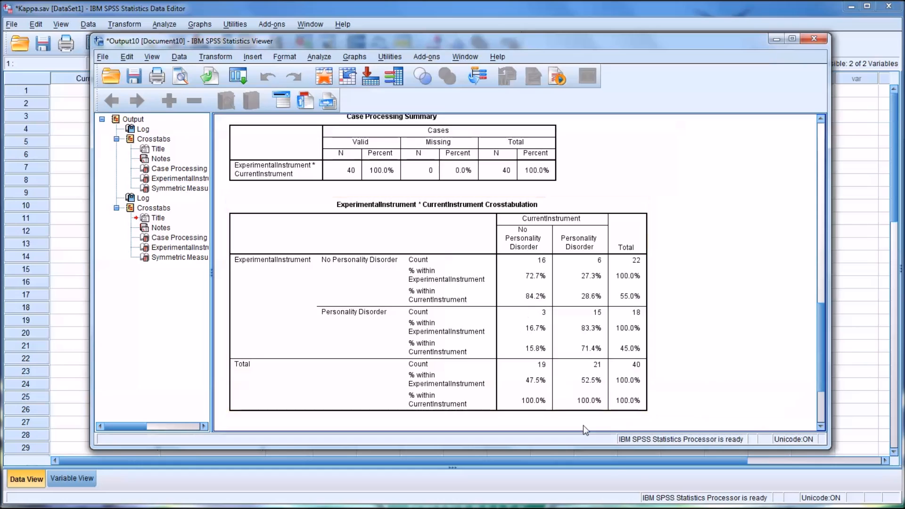
{"action": "left_click", "coordinate": [437, 312]}
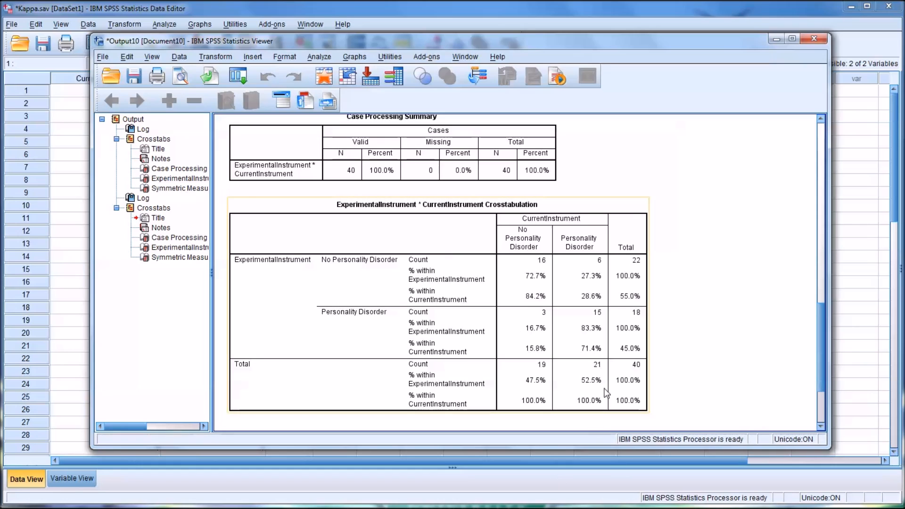
{"action": "mouse_move", "coordinate": [526, 309]}
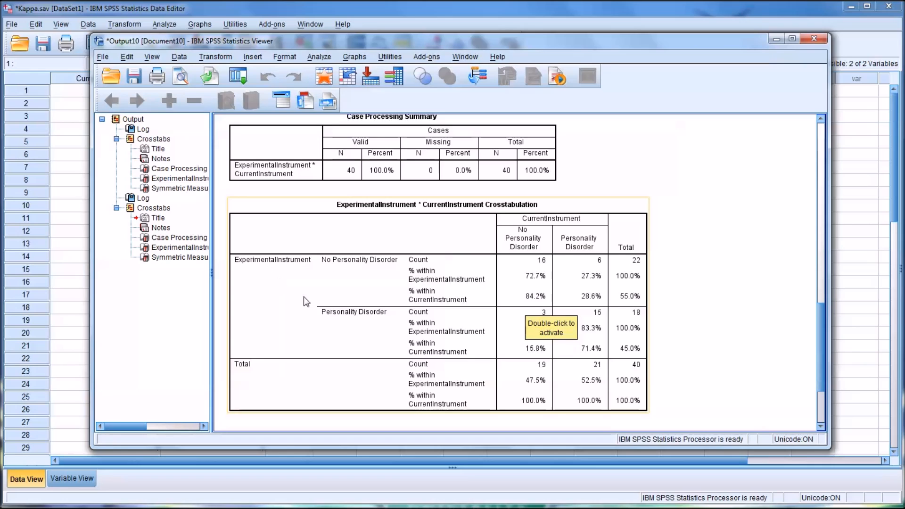
{"action": "mouse_move", "coordinate": [704, 401]}
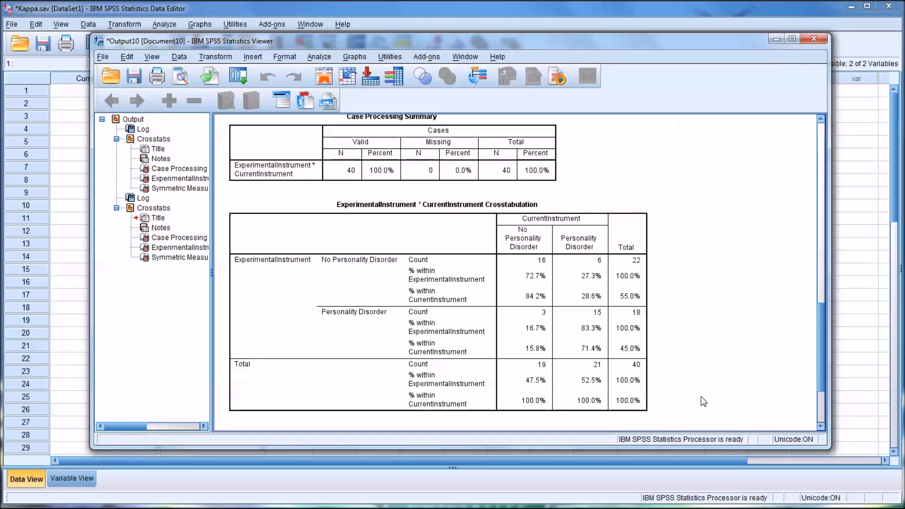
{"action": "left_click", "coordinate": [583, 349]}
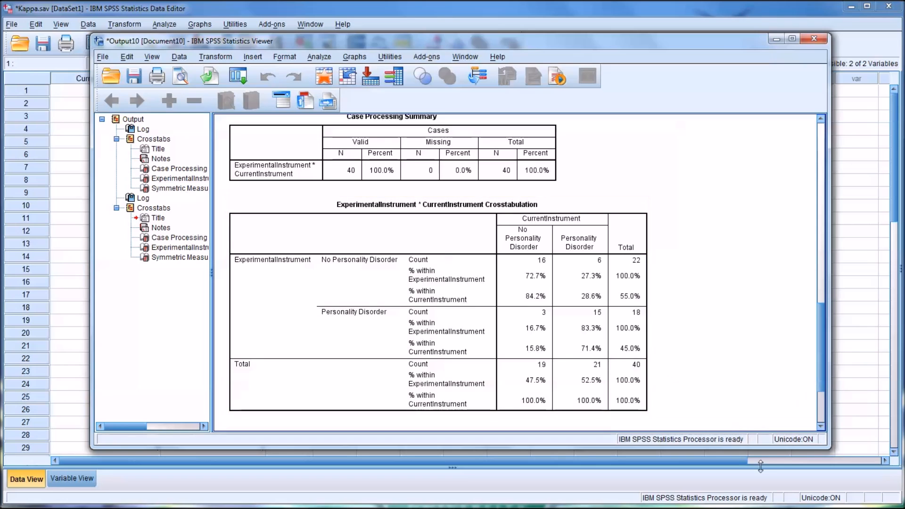
{"action": "left_click", "coordinate": [577, 272]}
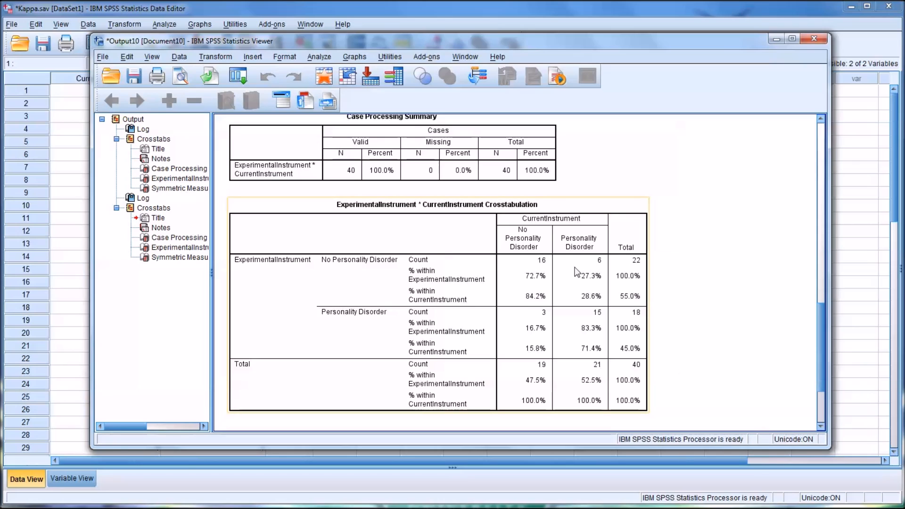
{"action": "mouse_move", "coordinate": [522, 314]}
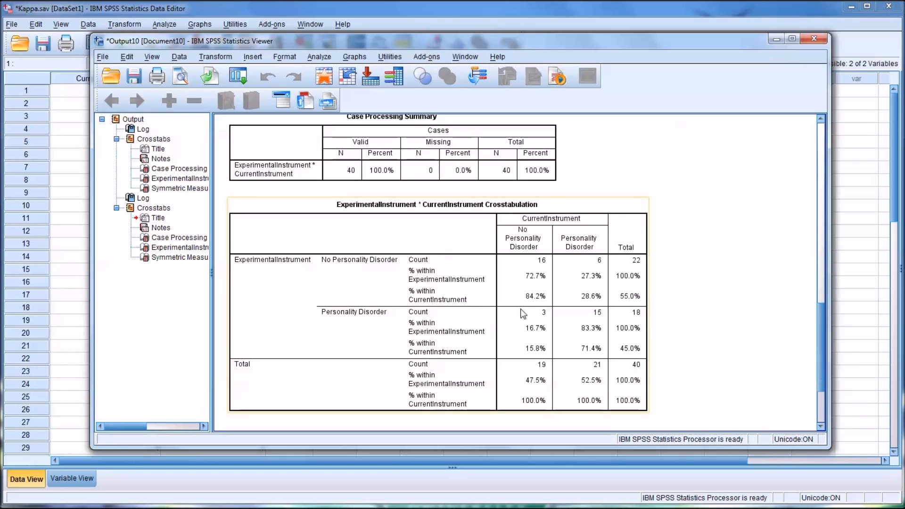
{"action": "mouse_move", "coordinate": [530, 337]}
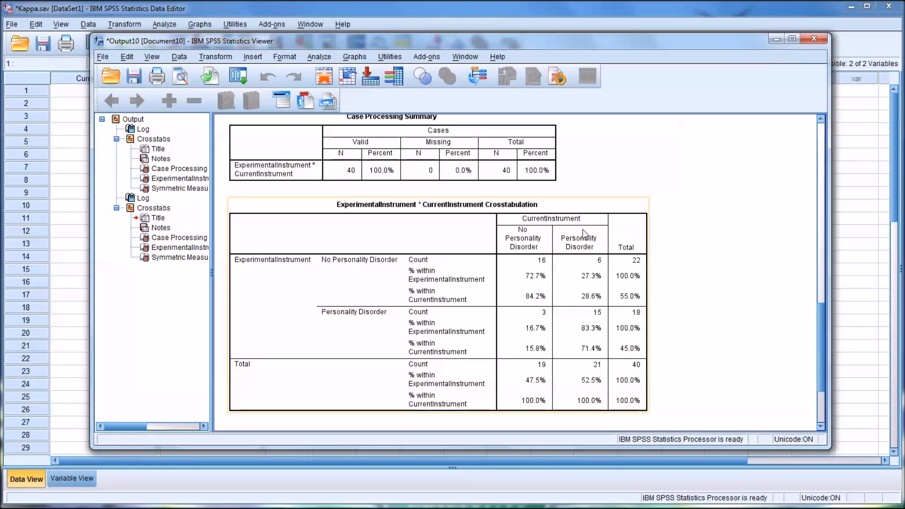
{"action": "mouse_move", "coordinate": [627, 241]}
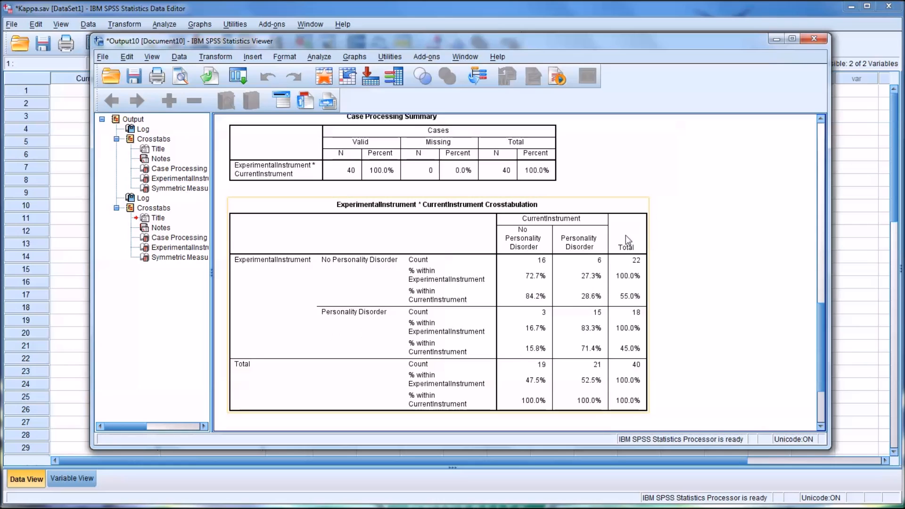
{"action": "mouse_move", "coordinate": [575, 355]}
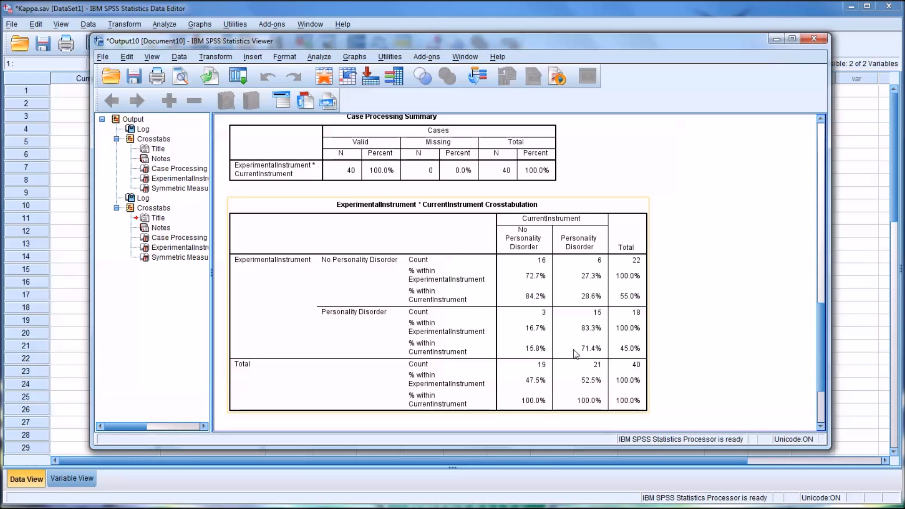
{"action": "mouse_move", "coordinate": [602, 357]}
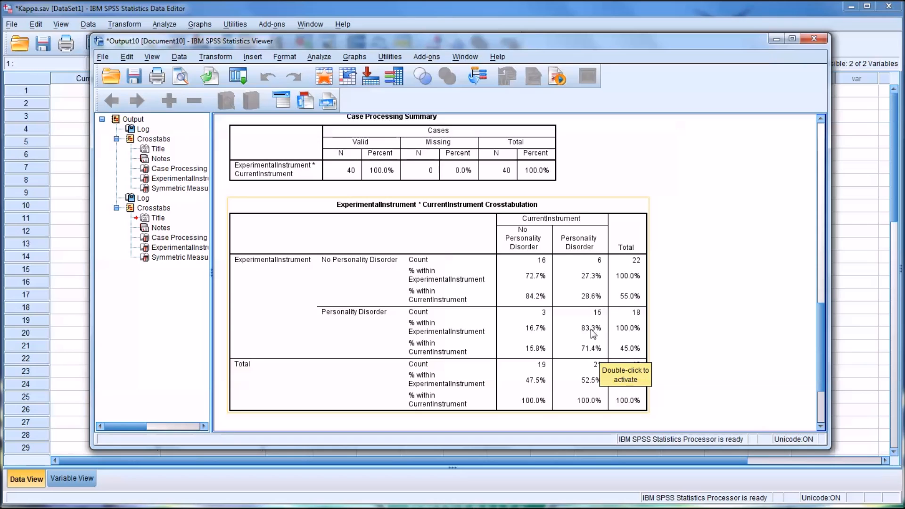
{"action": "mouse_move", "coordinate": [564, 373]}
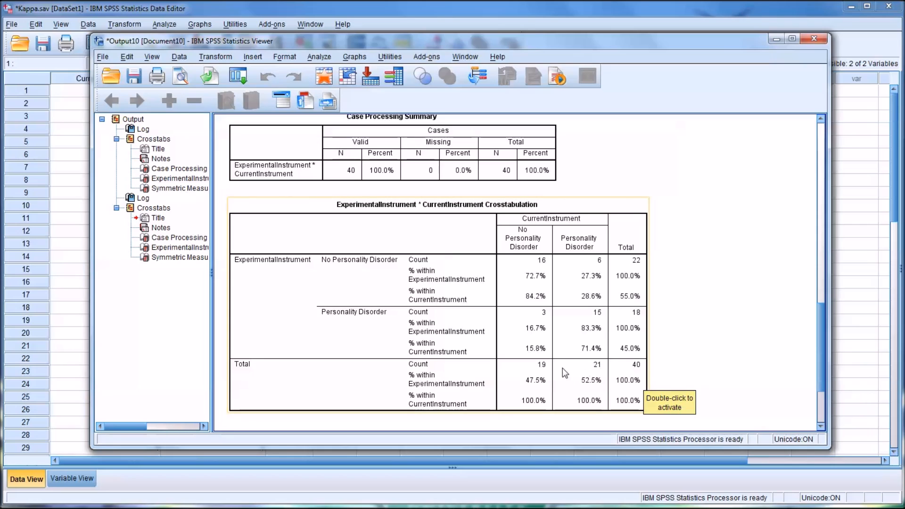
{"action": "mouse_move", "coordinate": [622, 380]}
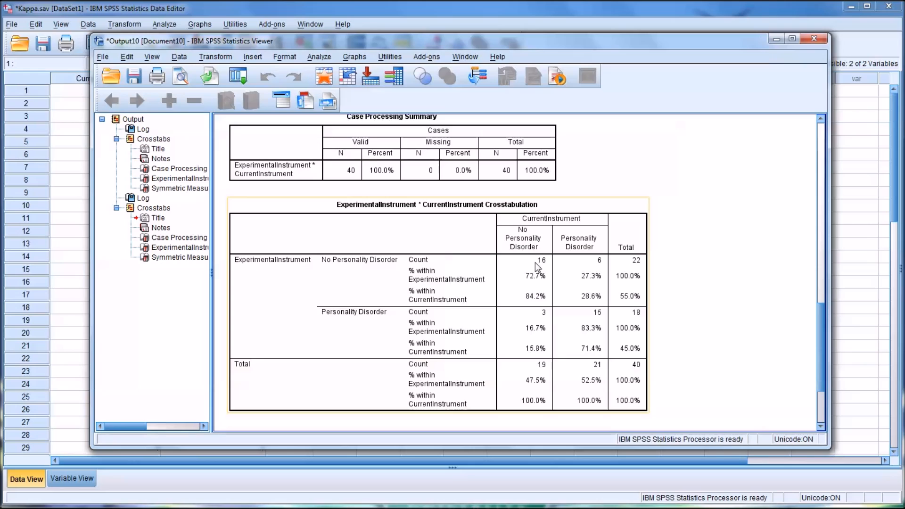
{"action": "mouse_move", "coordinate": [535, 309]}
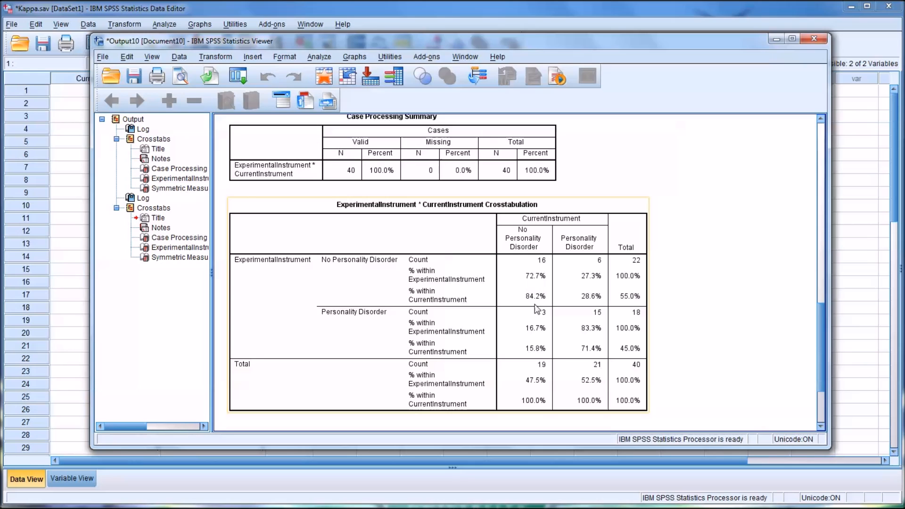
{"action": "mouse_move", "coordinate": [548, 254]}
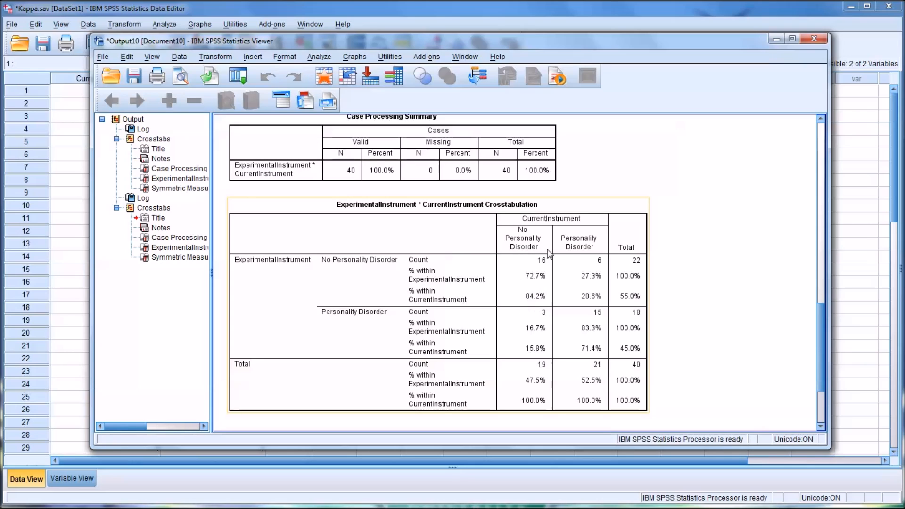
{"action": "mouse_move", "coordinate": [525, 365]}
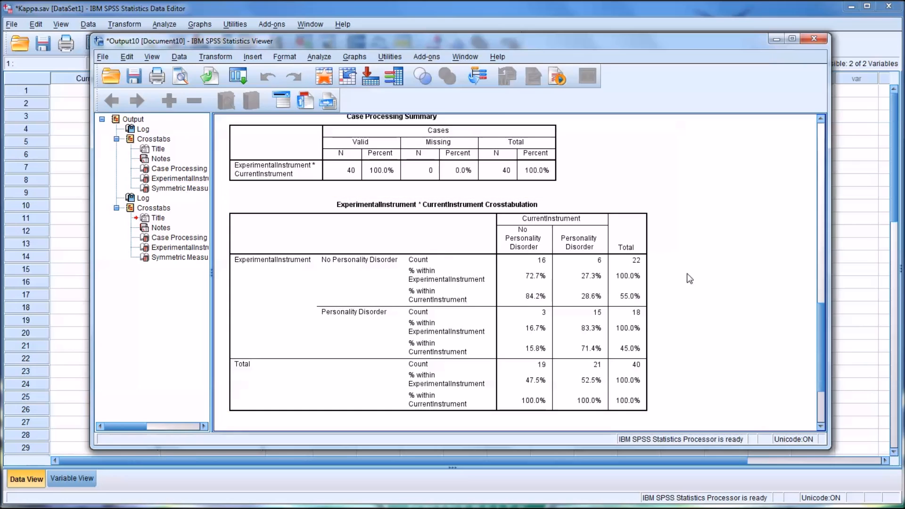
- Scroll the output down to the Symmetric Measures table with kappa .552
{"action": "scroll", "scroll_direction": "down", "scroll_amount": 3}
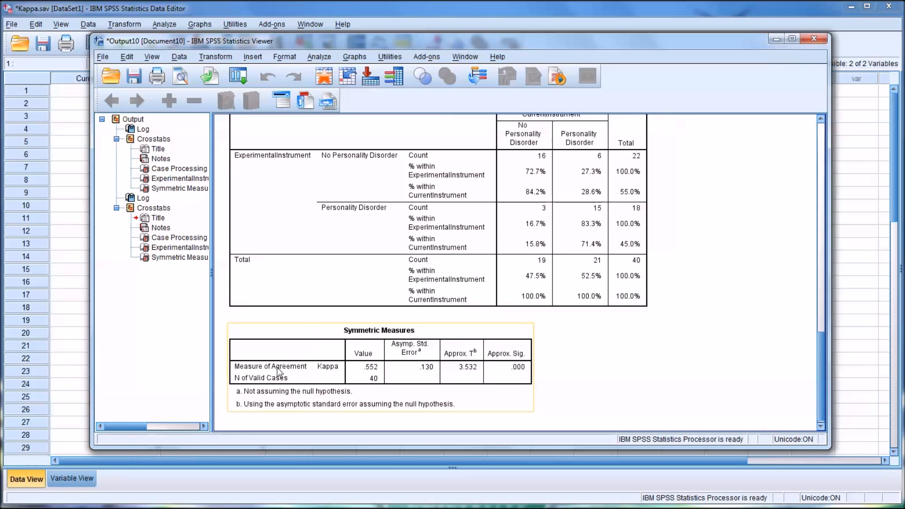
{"action": "mouse_move", "coordinate": [407, 376]}
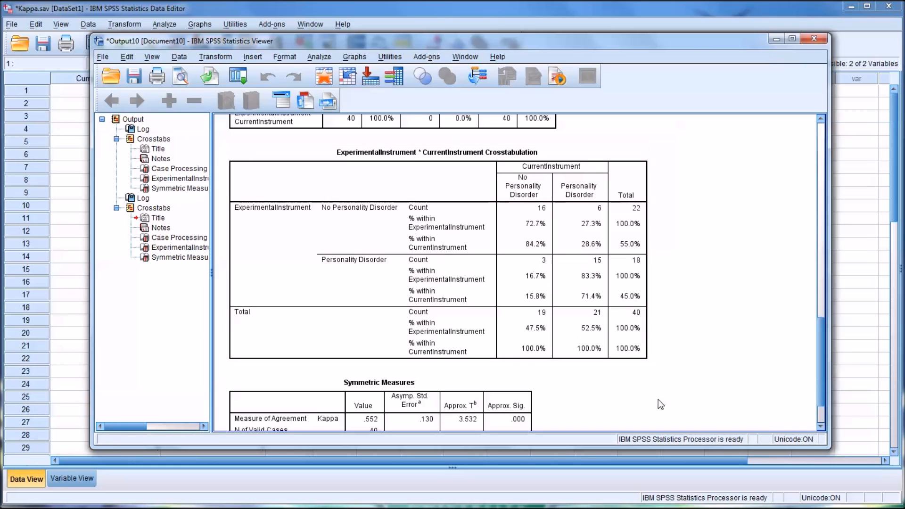
{"action": "scroll", "scroll_direction": "down", "scroll_amount": 3}
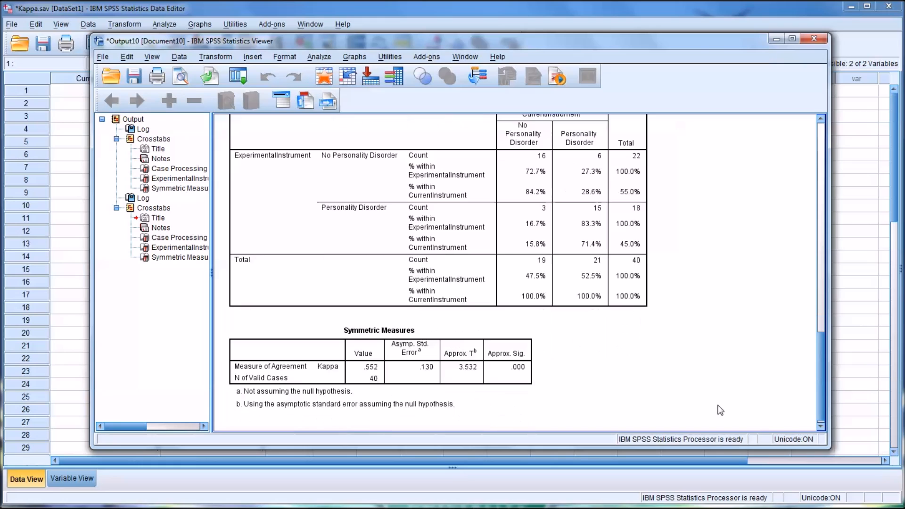